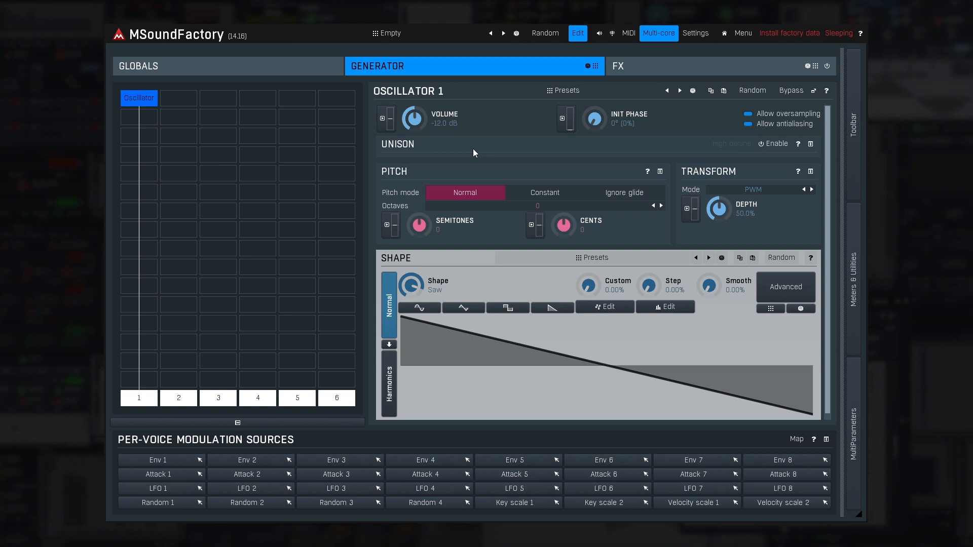
Step: Open the GLOBALS page to show the global settings and envelope
left_click(138, 66)
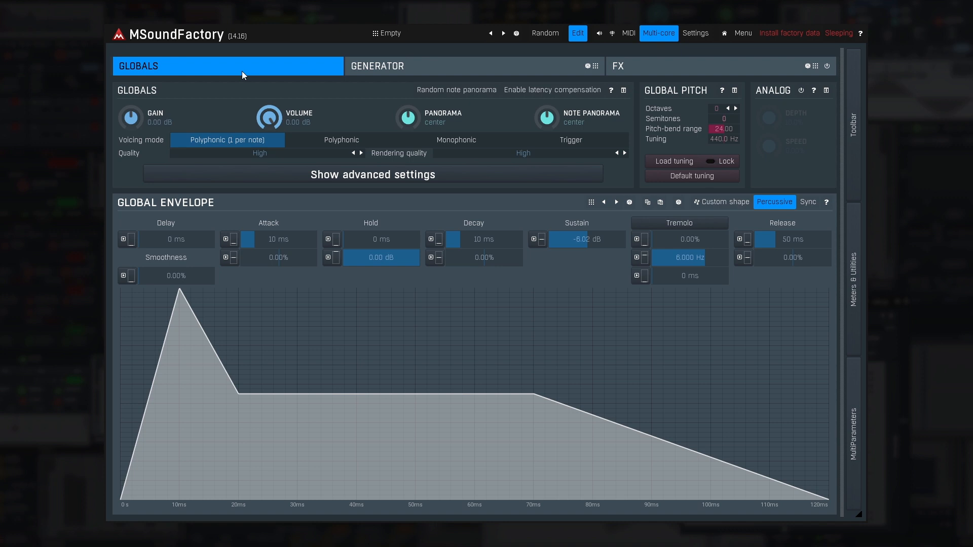
mouse_move(296, 232)
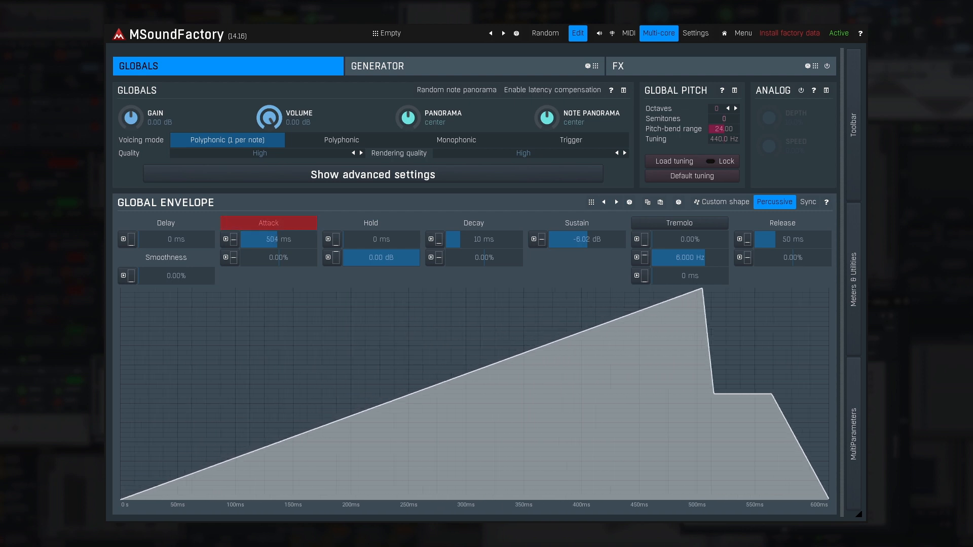
Step: Lengthen the global envelope's attack and release times
left_click_drag(269, 239, 268, 223)
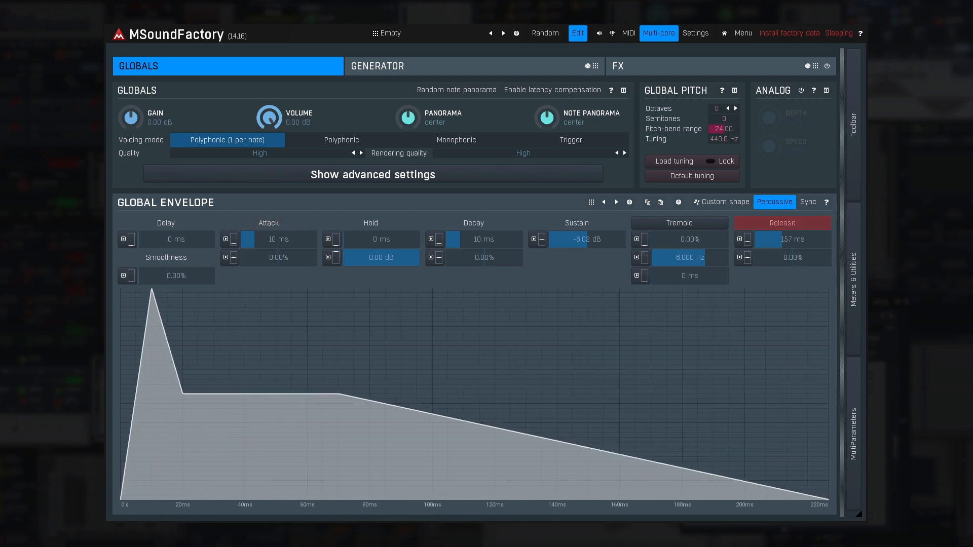
left_click_drag(770, 239, 770, 229)
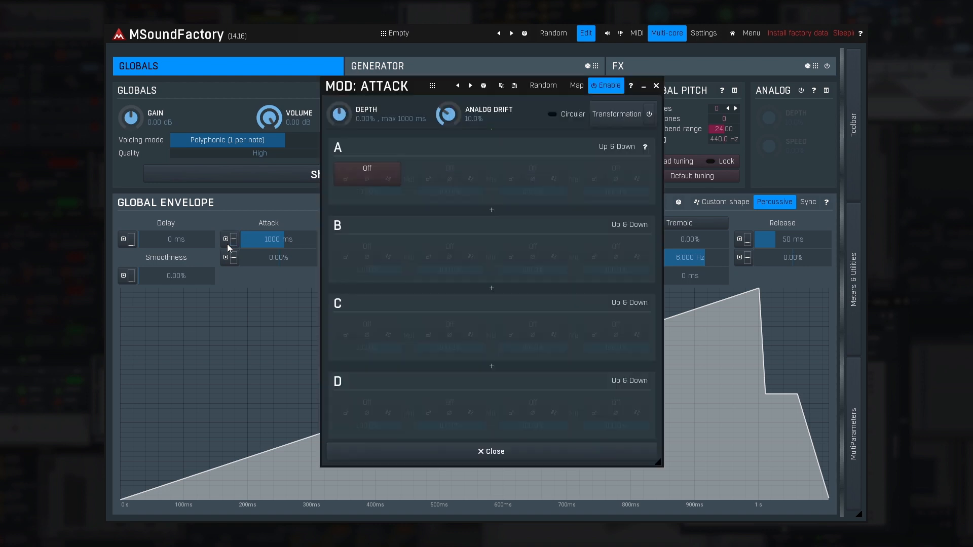
Step: Close the attack modulation panel, leaving attack at 10 ms and release at 50 ms
left_click(366, 168)
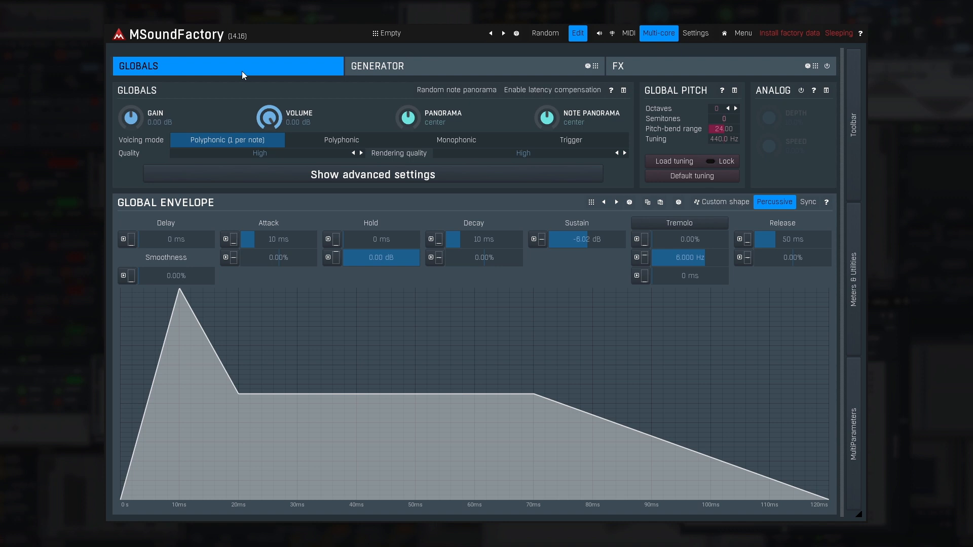
mouse_move(378, 205)
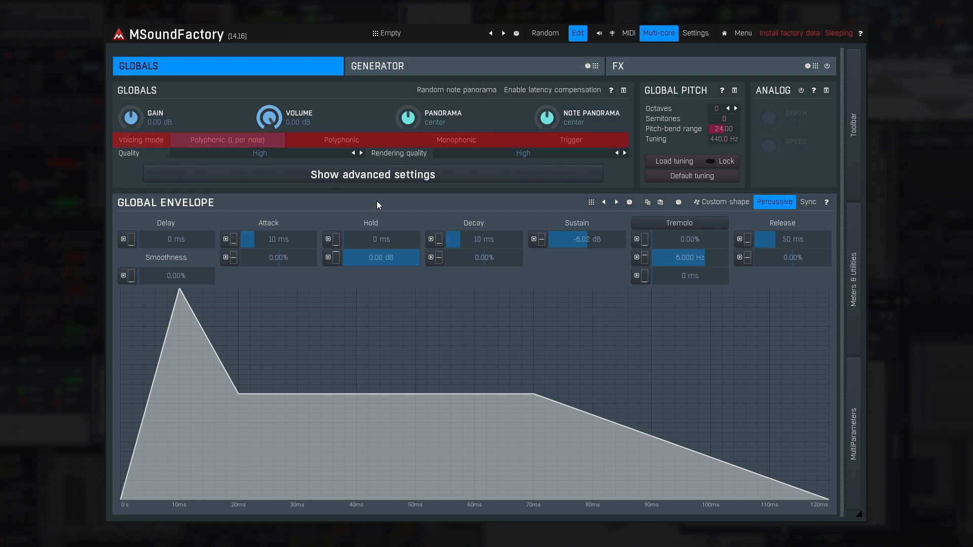
Step: Cycle the voicing mode through Polyphonic and Trigger, ending on Monophonic
left_click(228, 140)
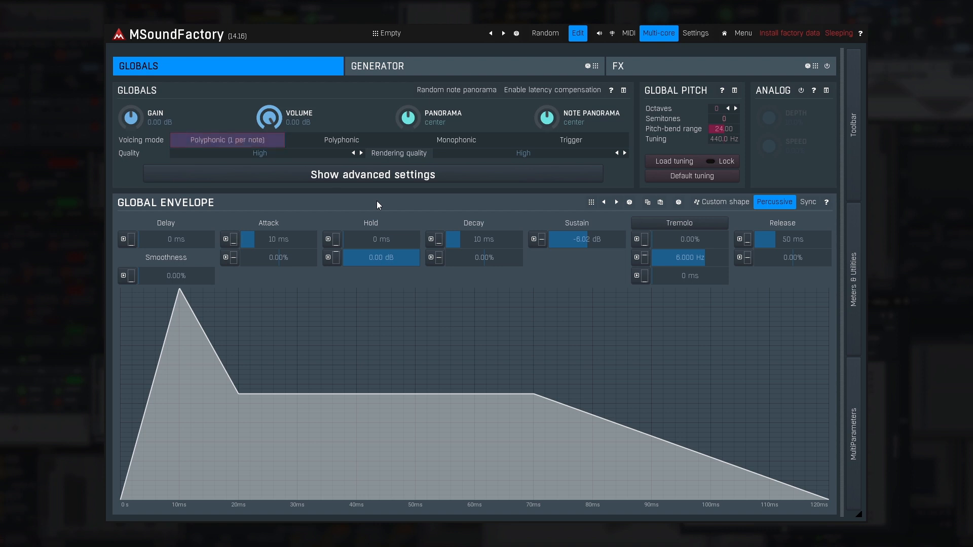
left_click(227, 140)
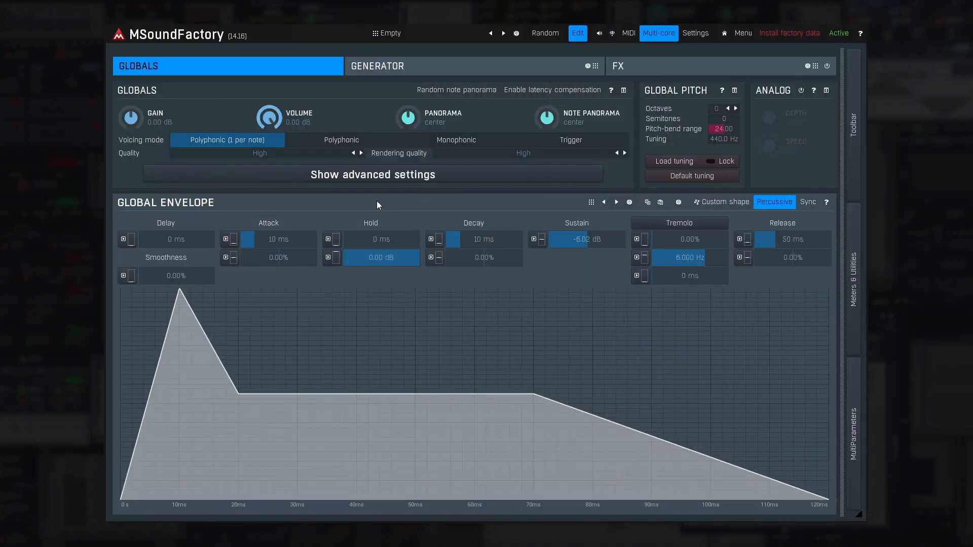
left_click(341, 140)
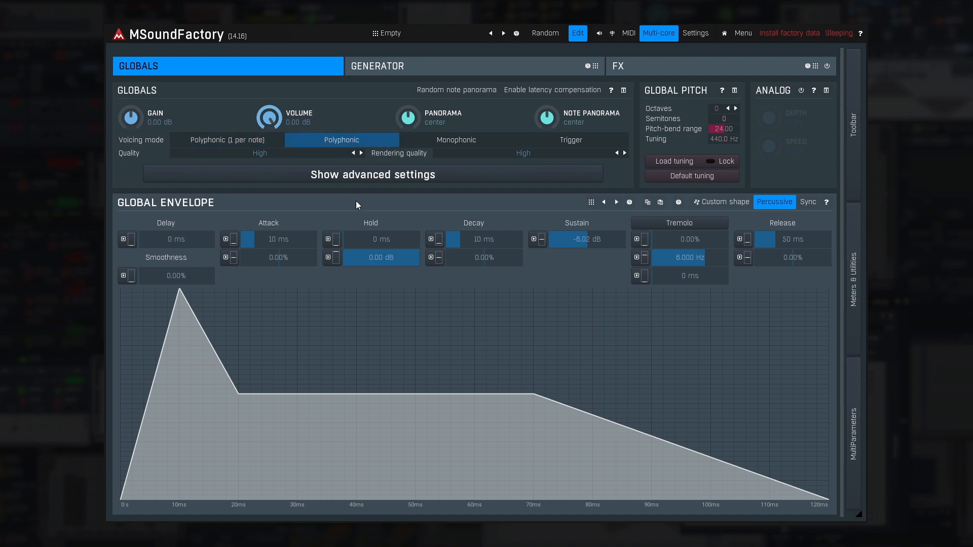
mouse_move(359, 210)
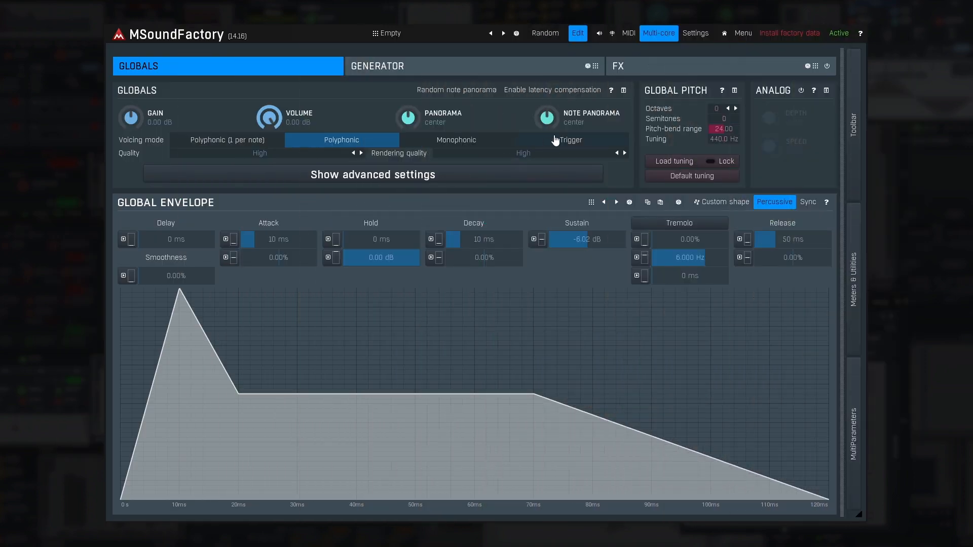
left_click(571, 140)
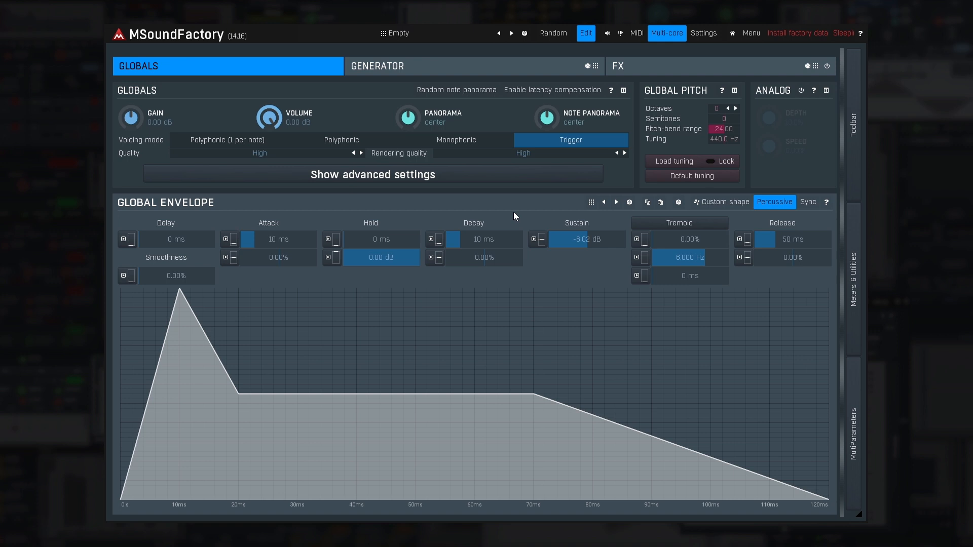
left_click(456, 140)
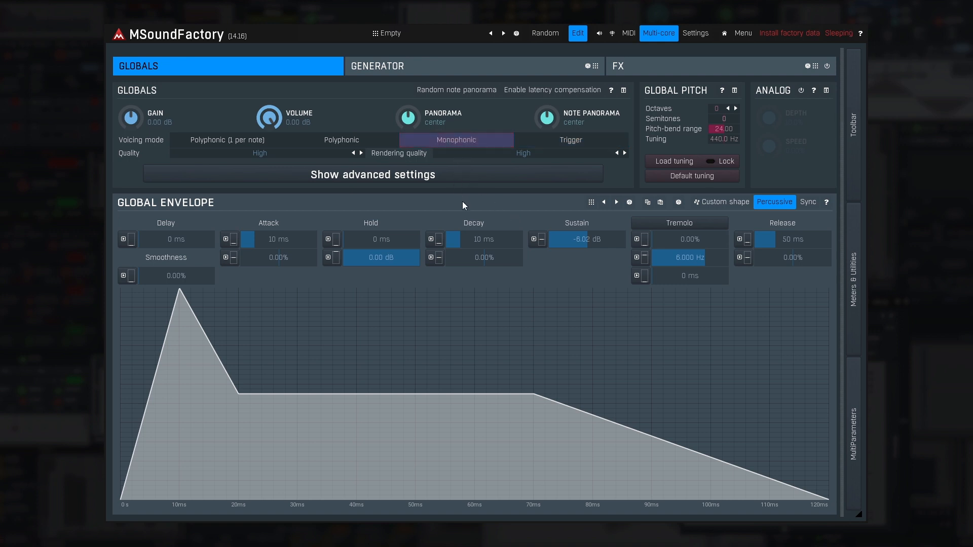
left_click(456, 140)
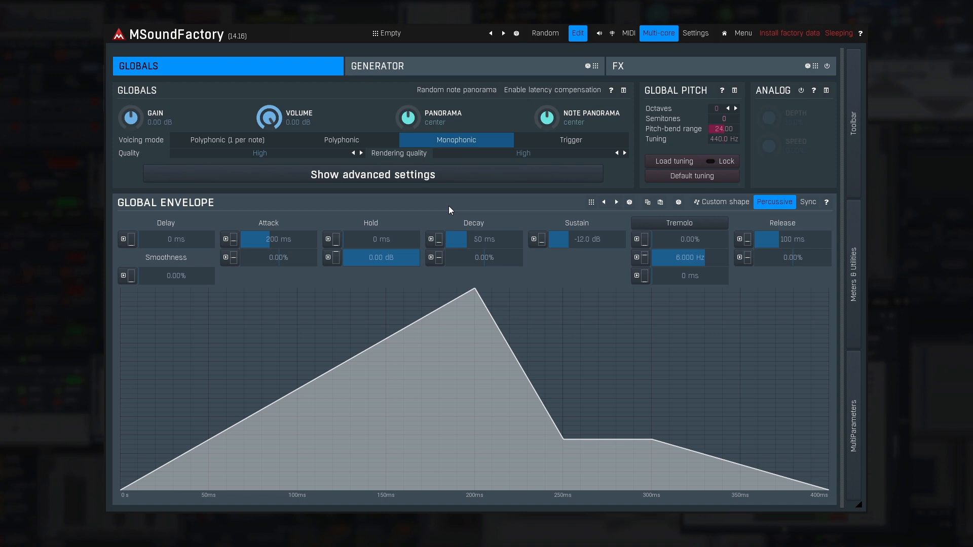
mouse_move(396, 179)
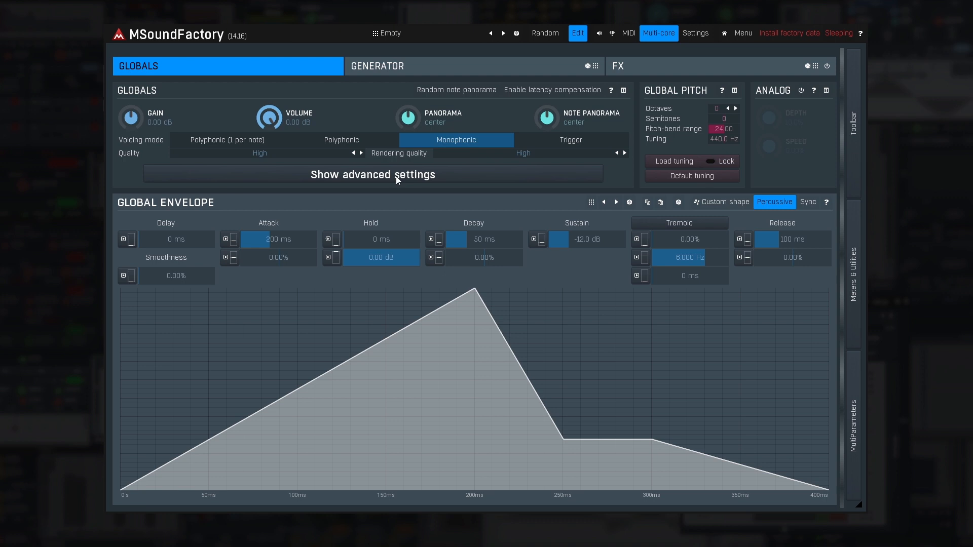
Step: Open the advanced voicing settings and try the None and Smooth voice restart modes
left_click(373, 174)
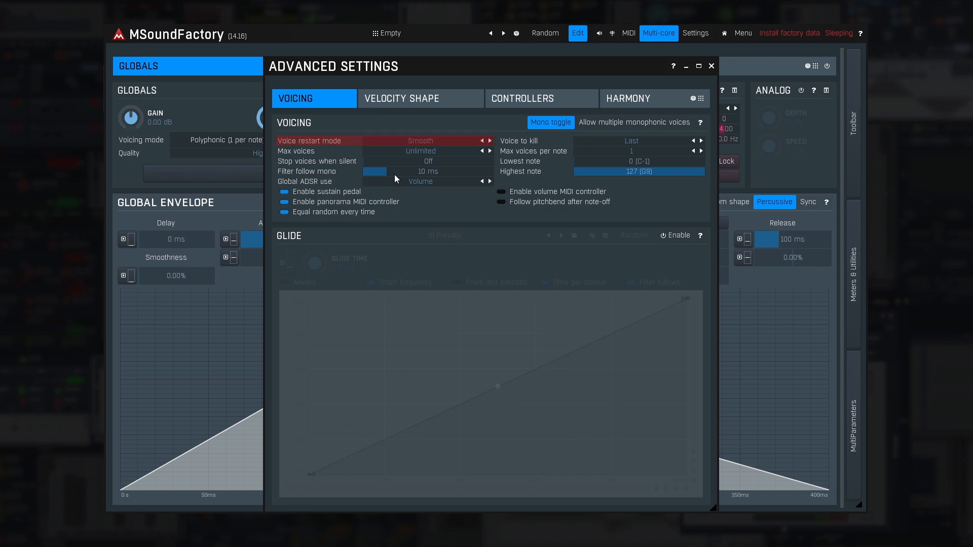
mouse_move(395, 179)
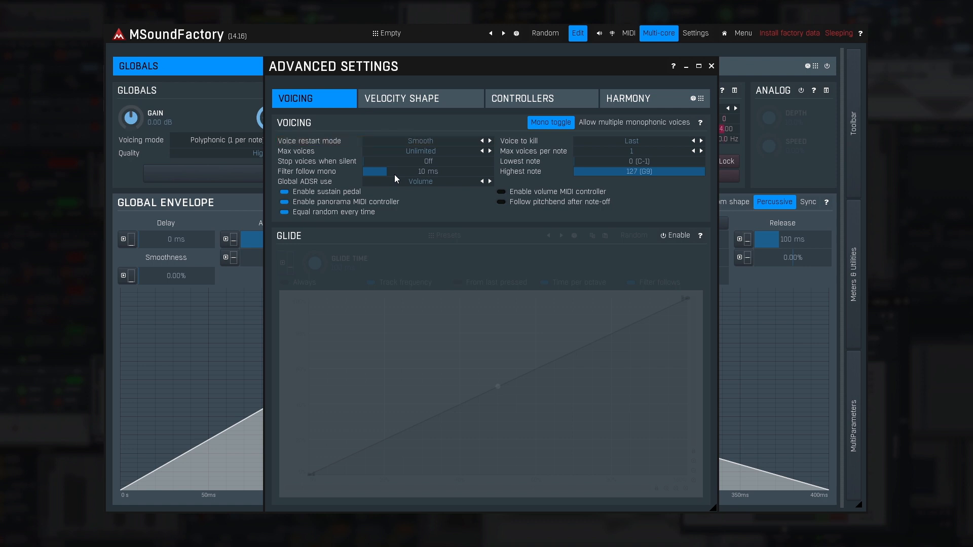
left_click(420, 141)
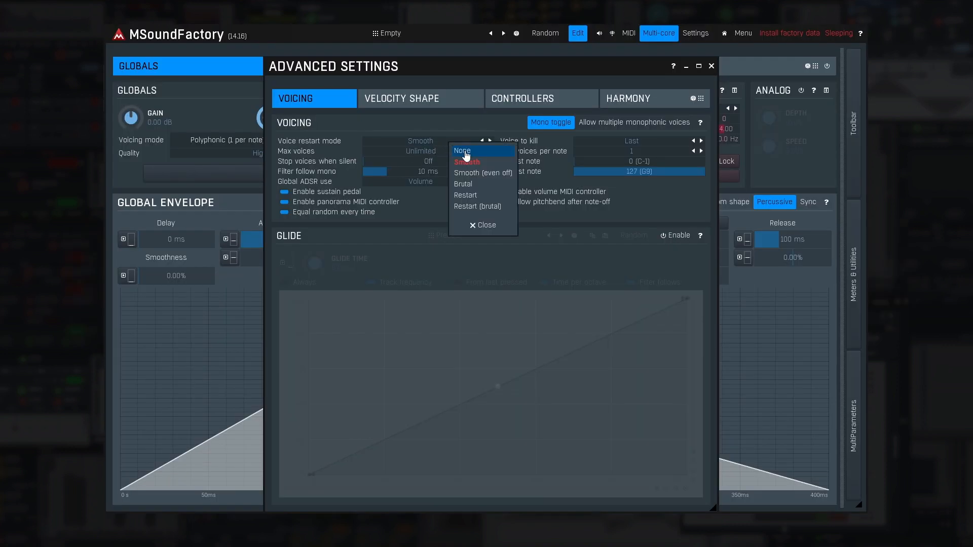
left_click(462, 150)
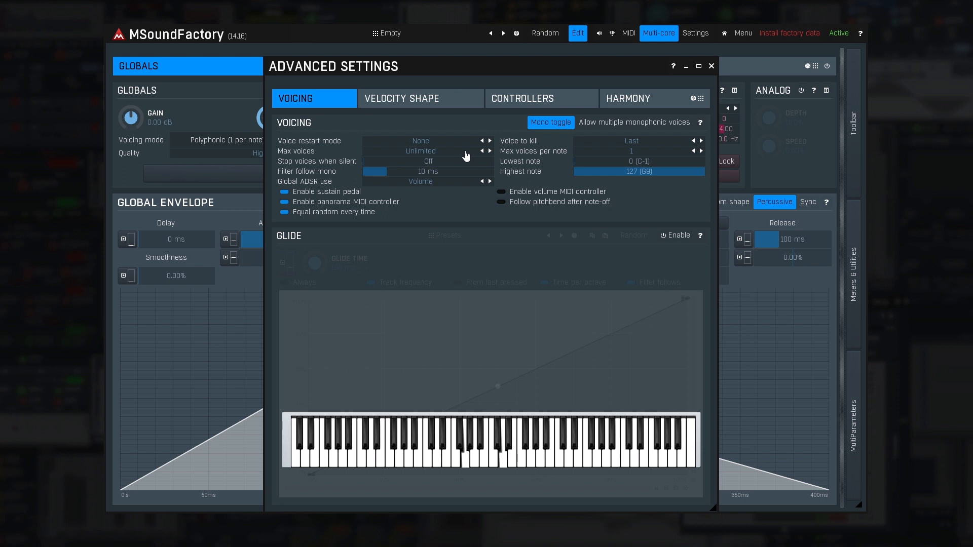
left_click(421, 141)
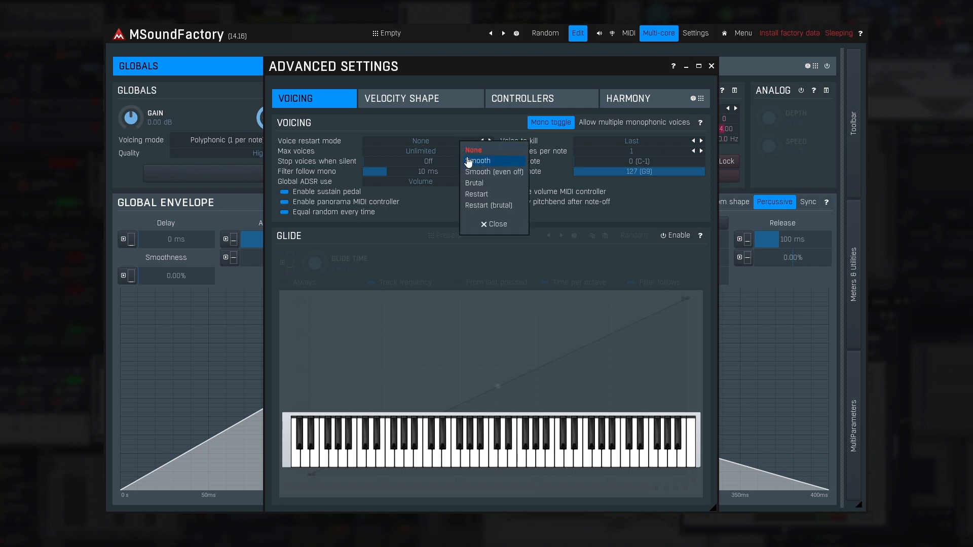
left_click(478, 161)
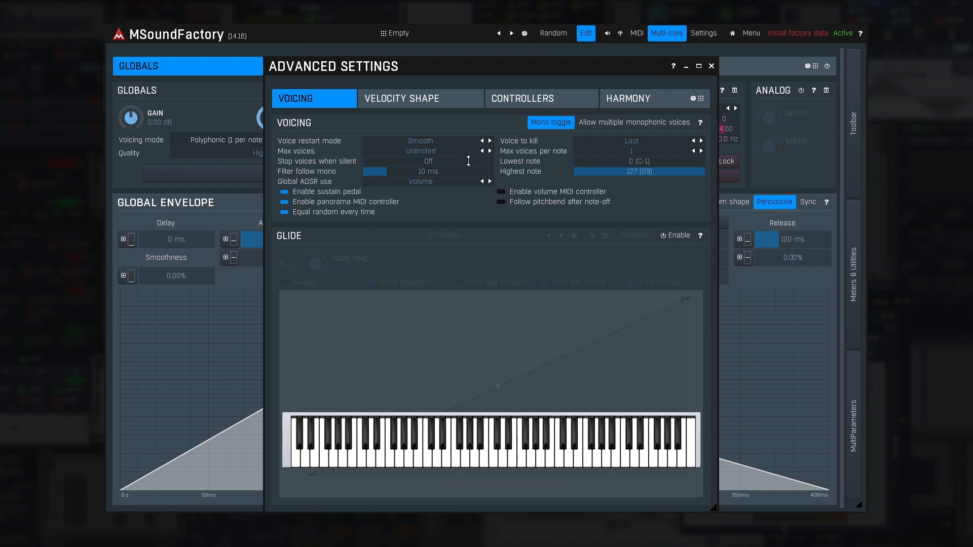
Step: Try the Brutal, Restart and Restart (brutal) voice restart modes
left_click(421, 141)
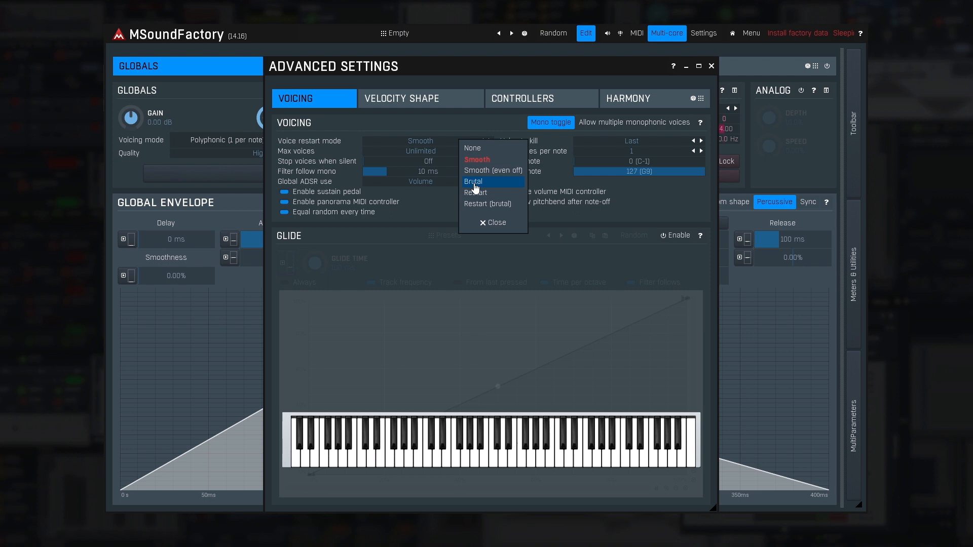
left_click(473, 182)
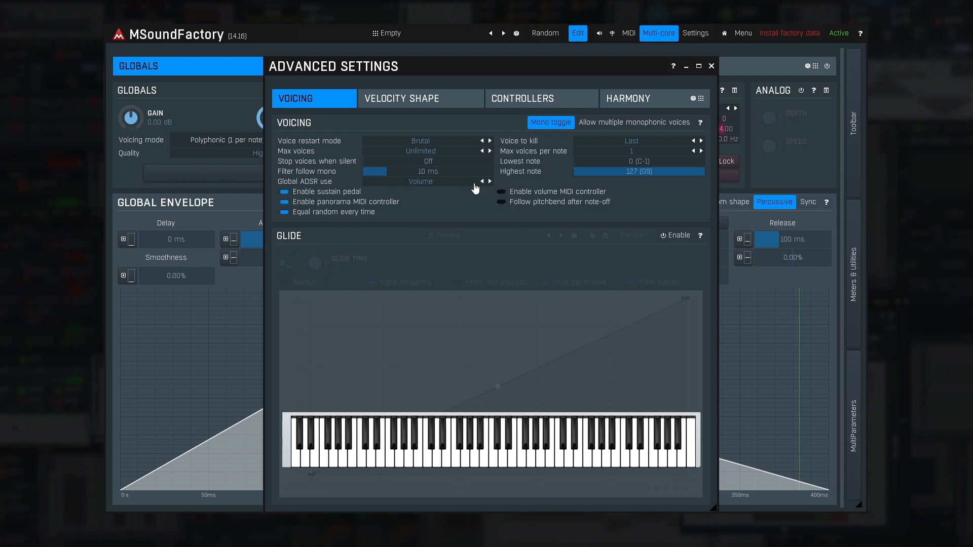
left_click(426, 141)
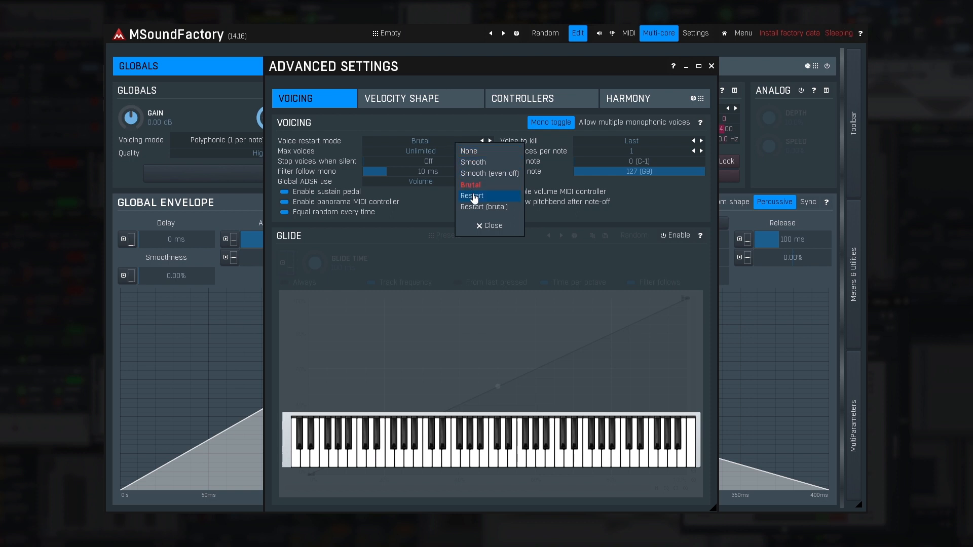
left_click(473, 195)
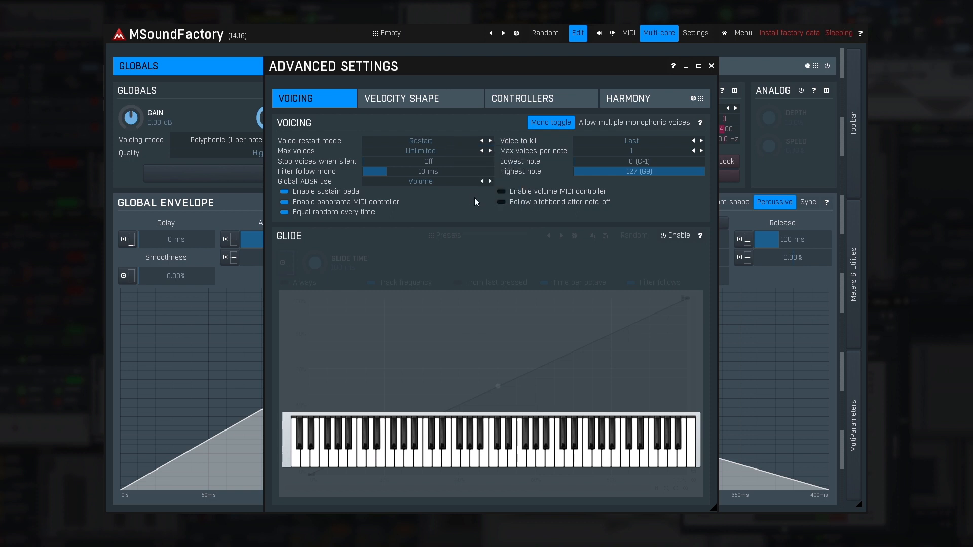
left_click(466, 447)
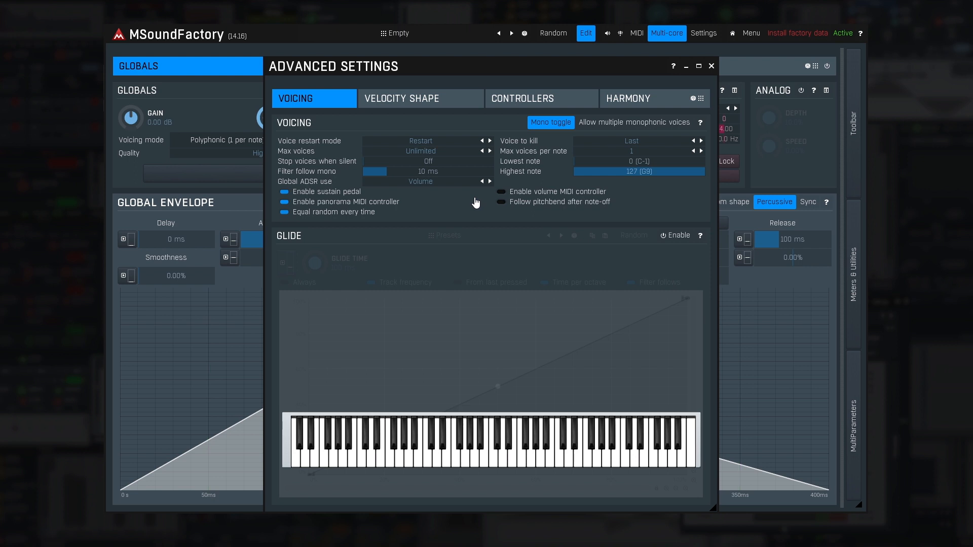
left_click(421, 141)
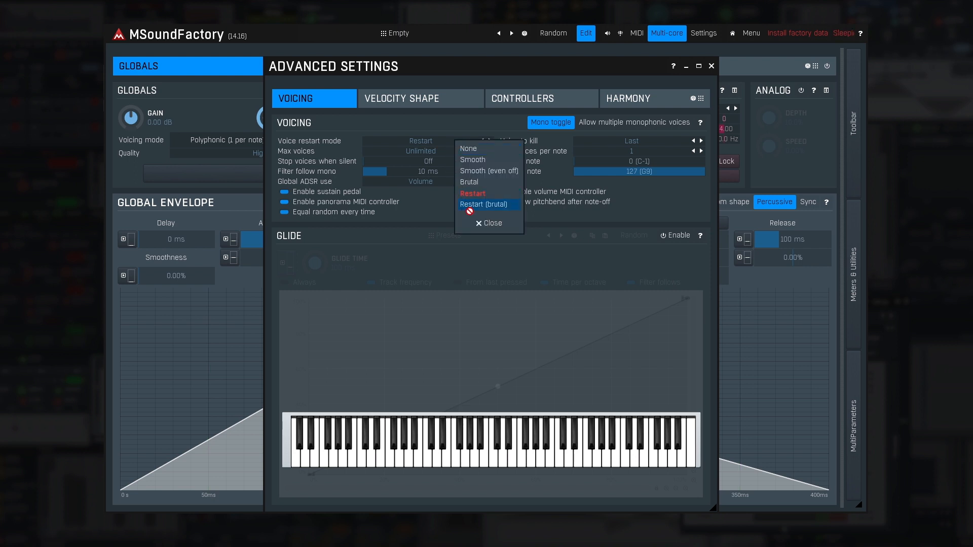
left_click(484, 204)
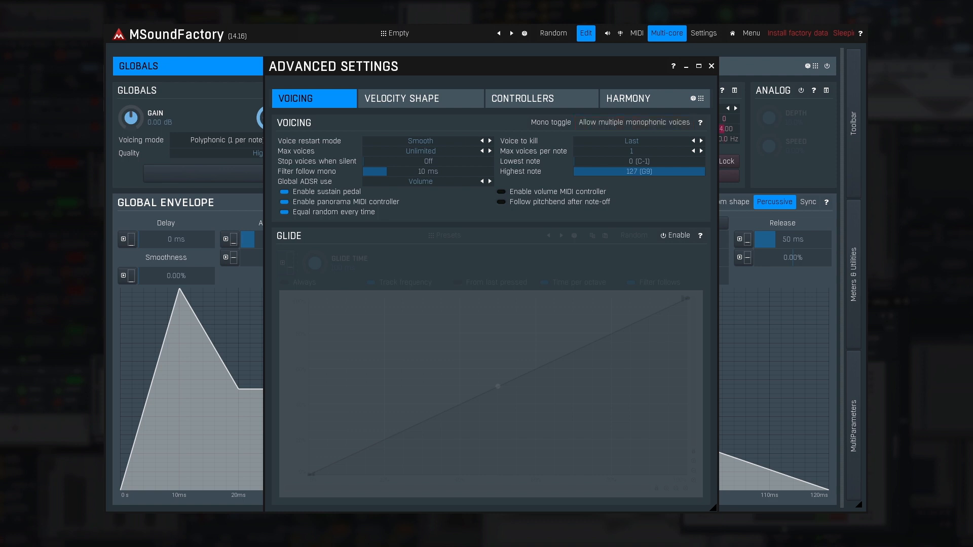
Step: Close the Advanced Settings window
left_click(712, 66)
type("200")
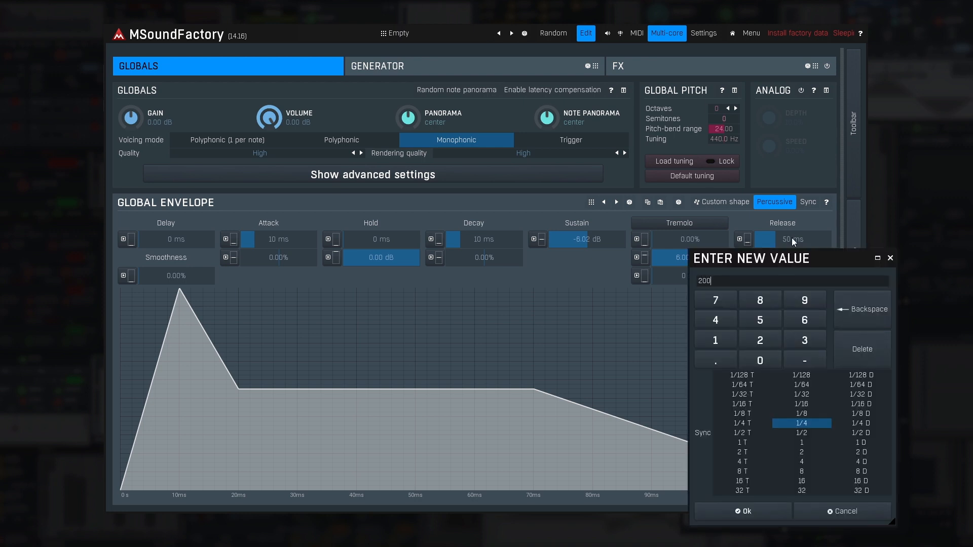
Step: Confirm the release value entry, then reopen and close the advanced settings
left_click(742, 511)
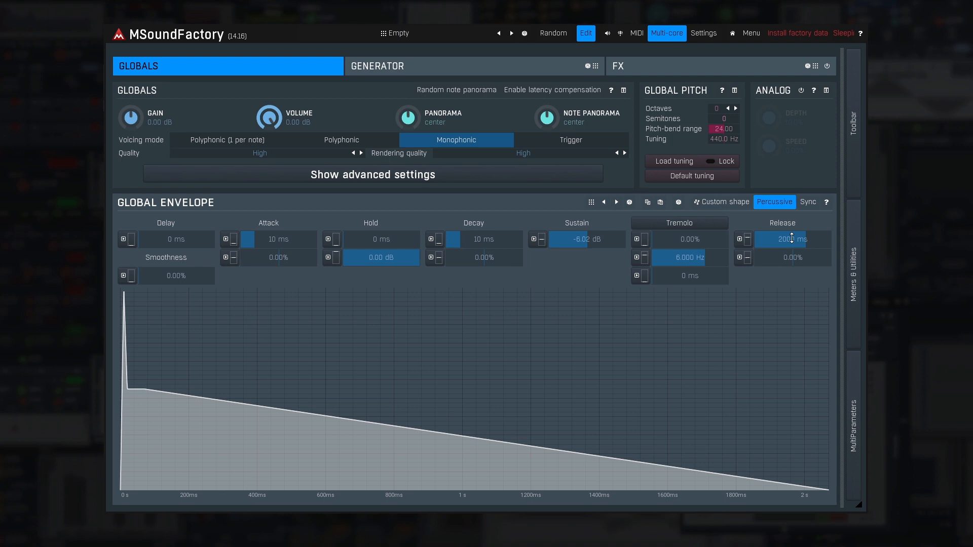
left_click(372, 175)
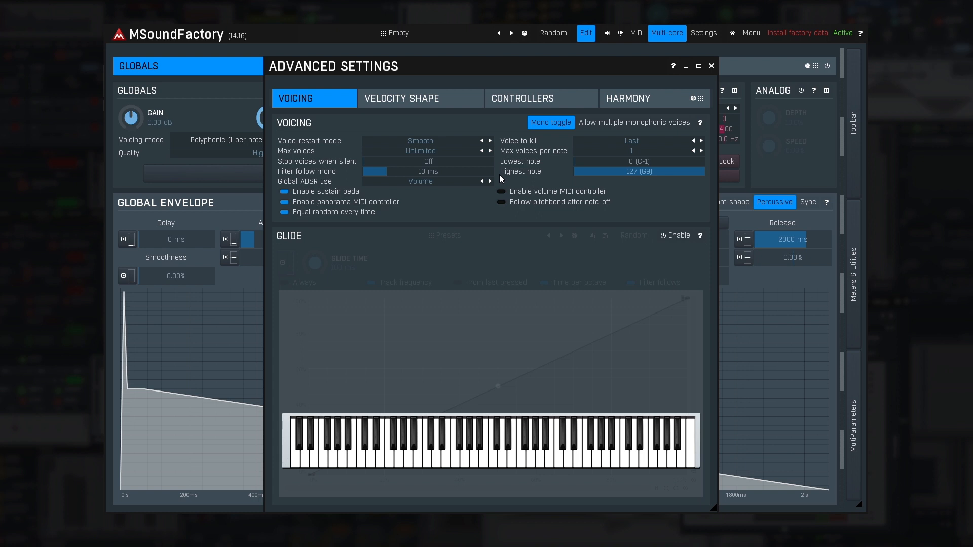
left_click(460, 444)
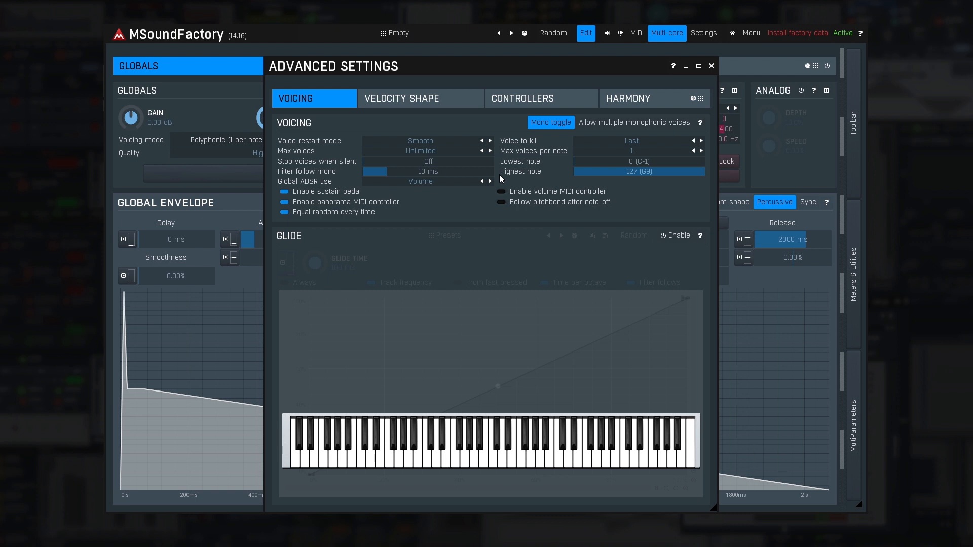
left_click(633, 122)
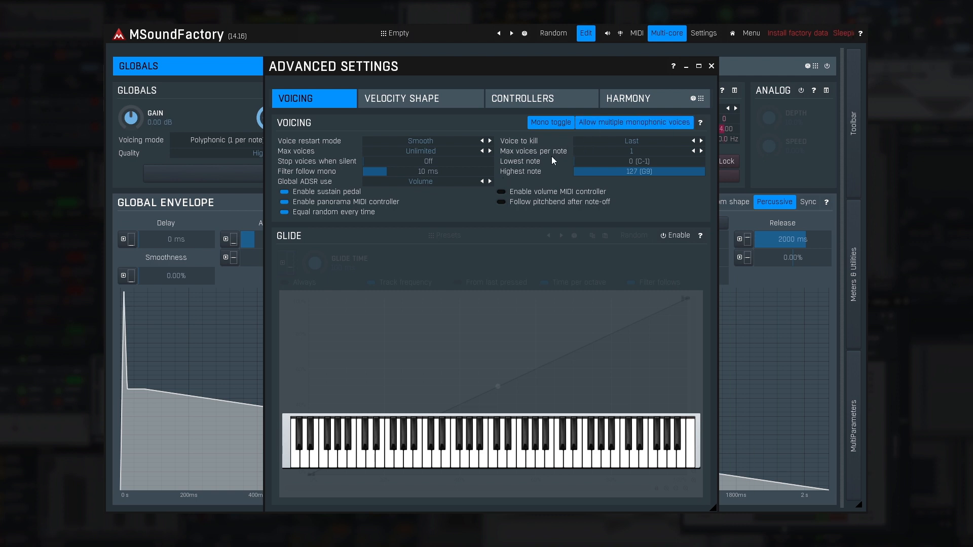
left_click(465, 447)
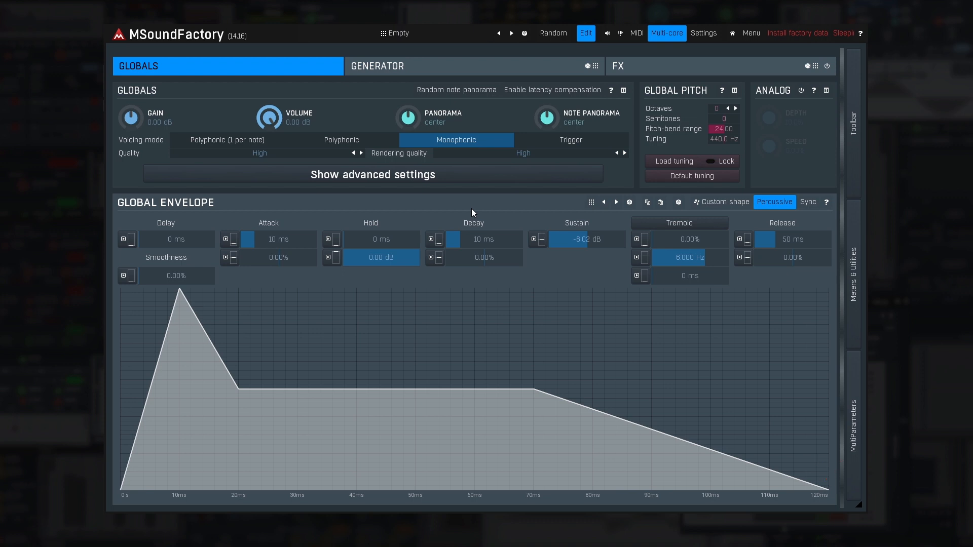
Step: Reopen advanced settings, set Stop voices when silent Off and Global ADSR use to Volume
left_click(373, 174)
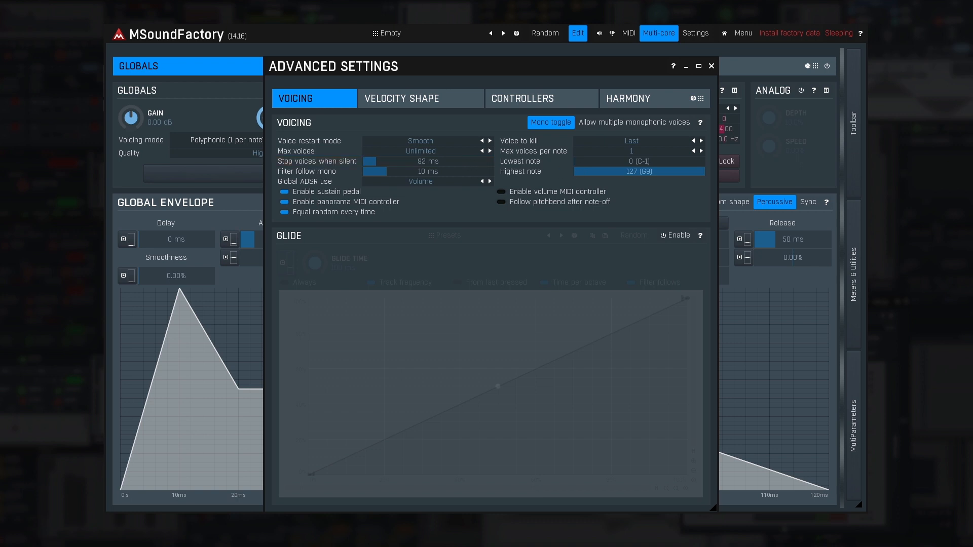
left_click_drag(370, 161, 390, 161)
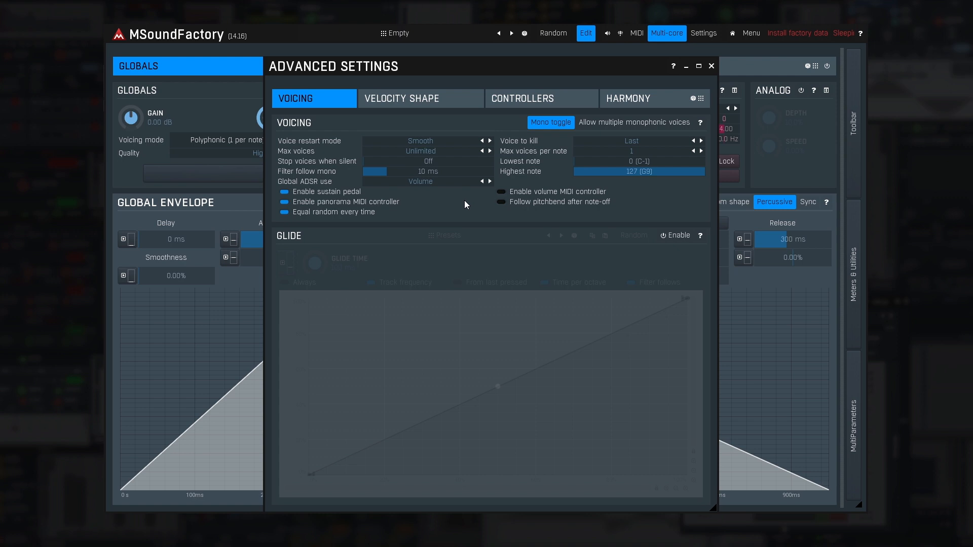
mouse_move(456, 188)
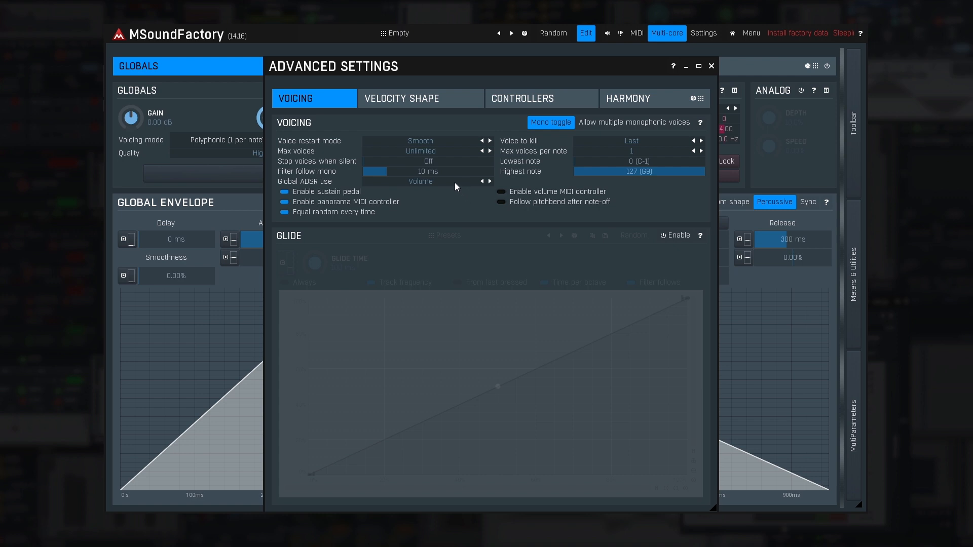
left_click(480, 182)
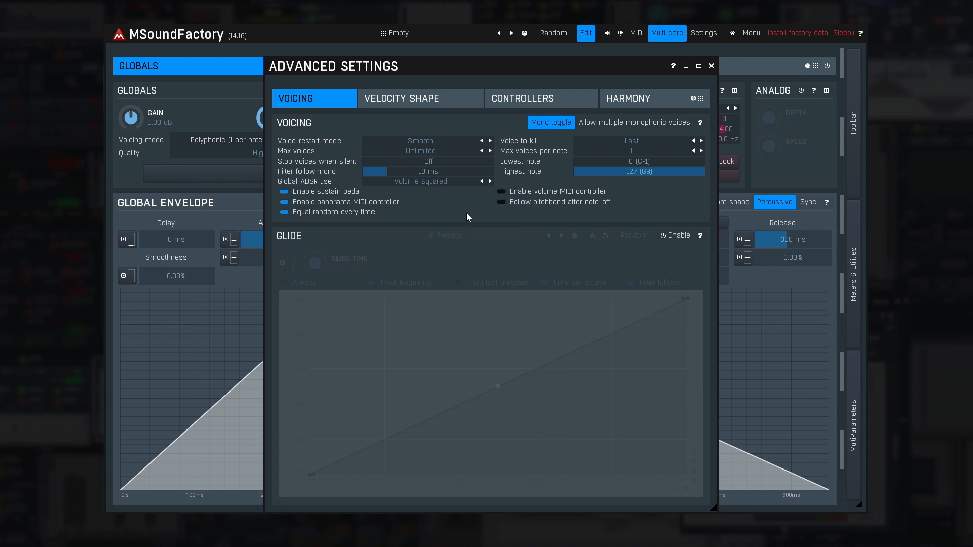
mouse_move(468, 218)
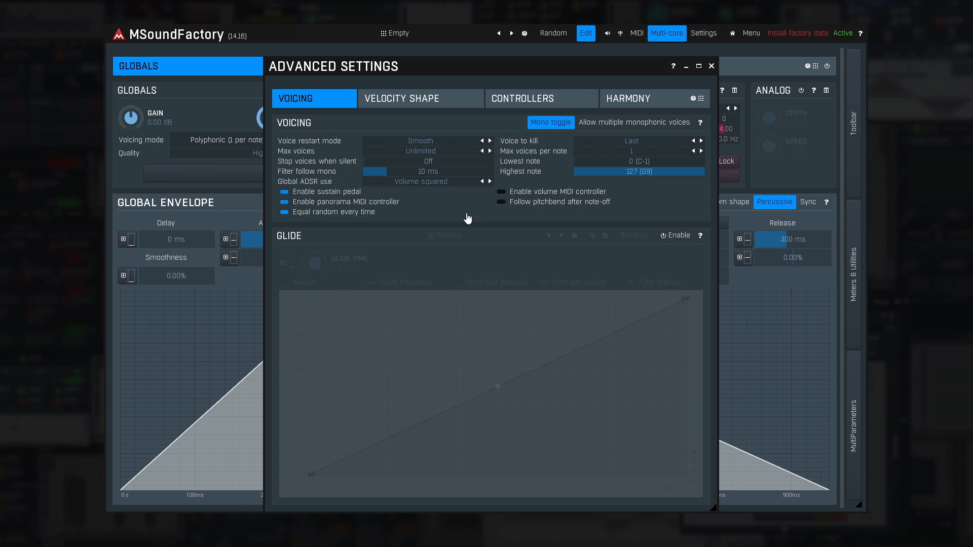
left_click(420, 182)
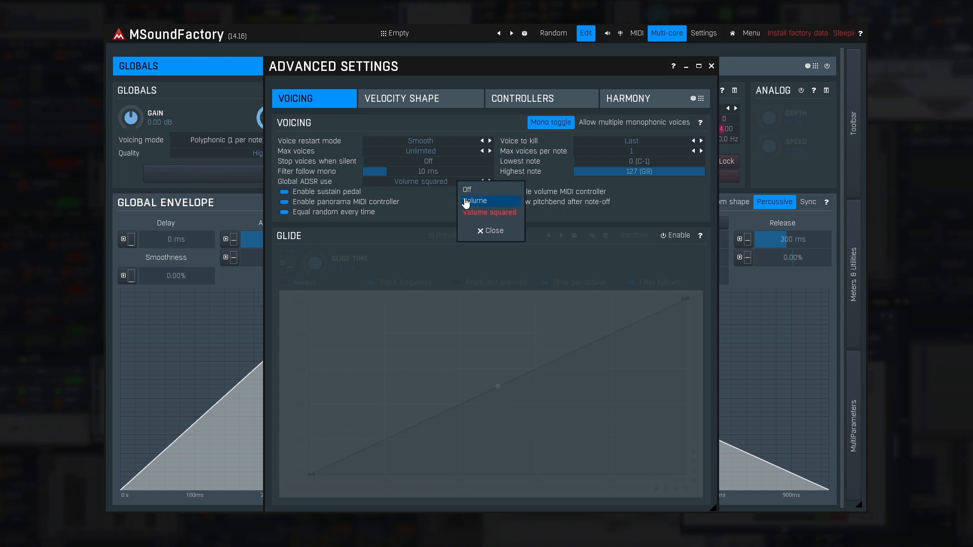
left_click(476, 201)
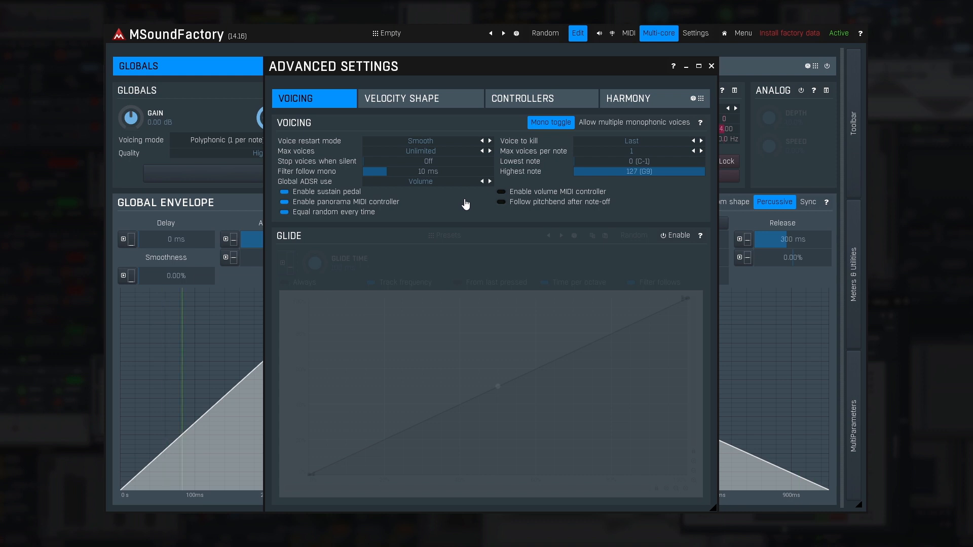
Step: Enable glide, try a one-second glide time, then restore the Default curve at 100 ms
left_click(675, 235)
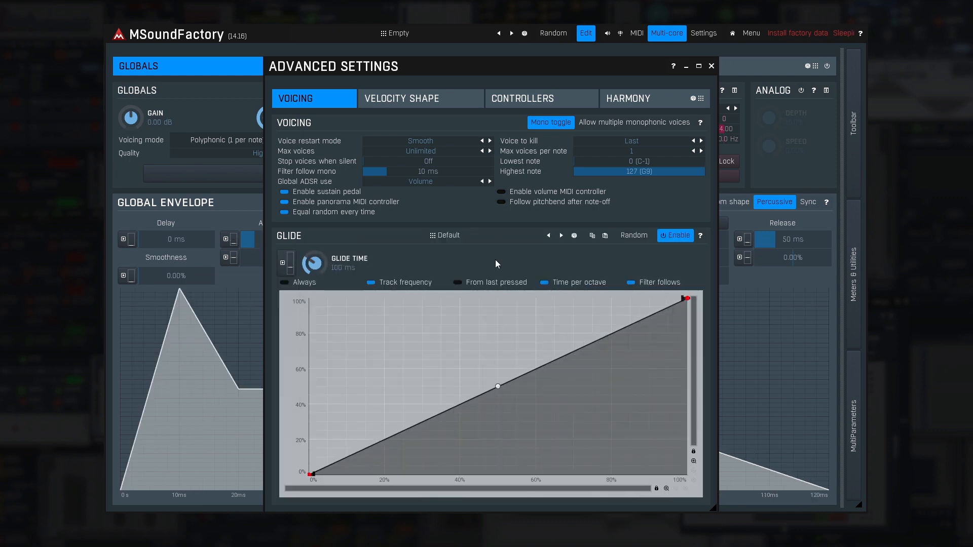
left_click(675, 235)
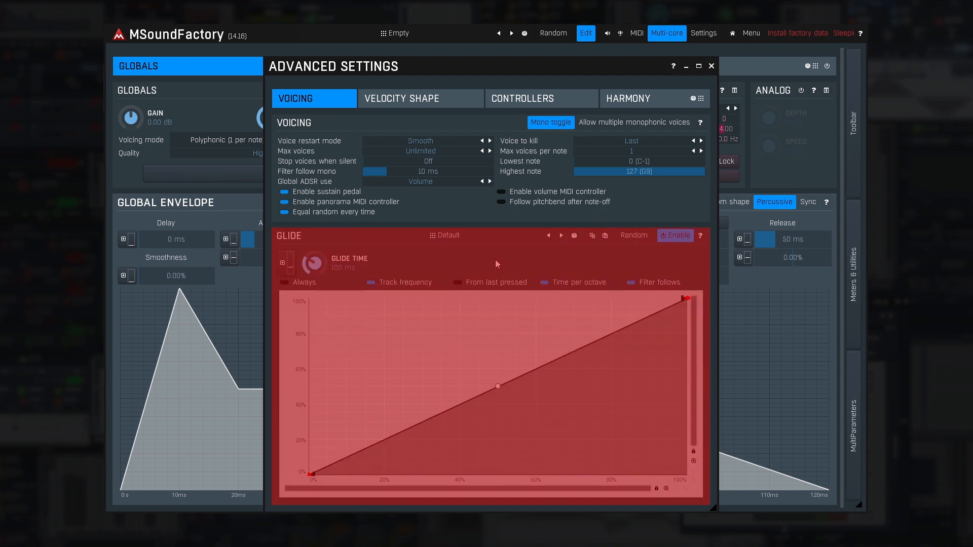
left_click(675, 235)
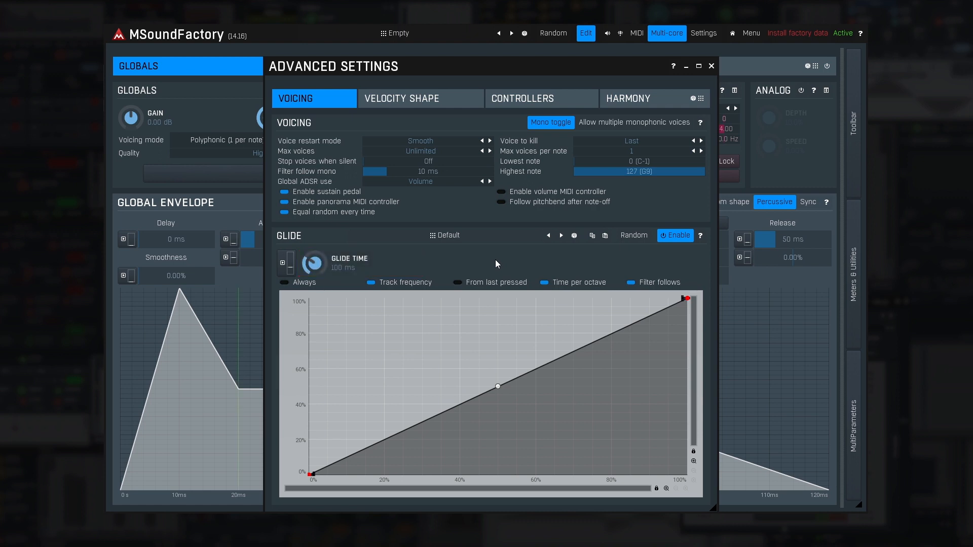
left_click_drag(313, 262, 313, 242)
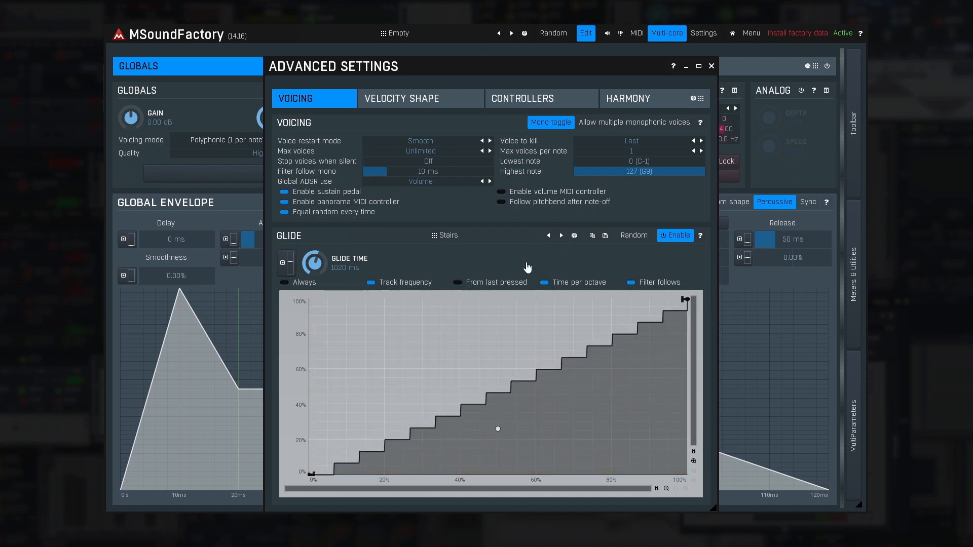
left_click(548, 235)
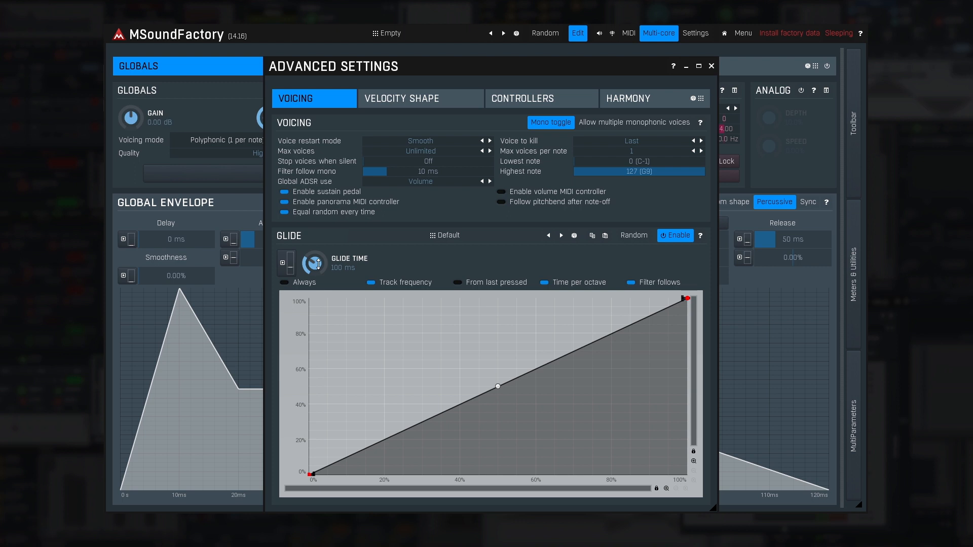
mouse_move(421, 97)
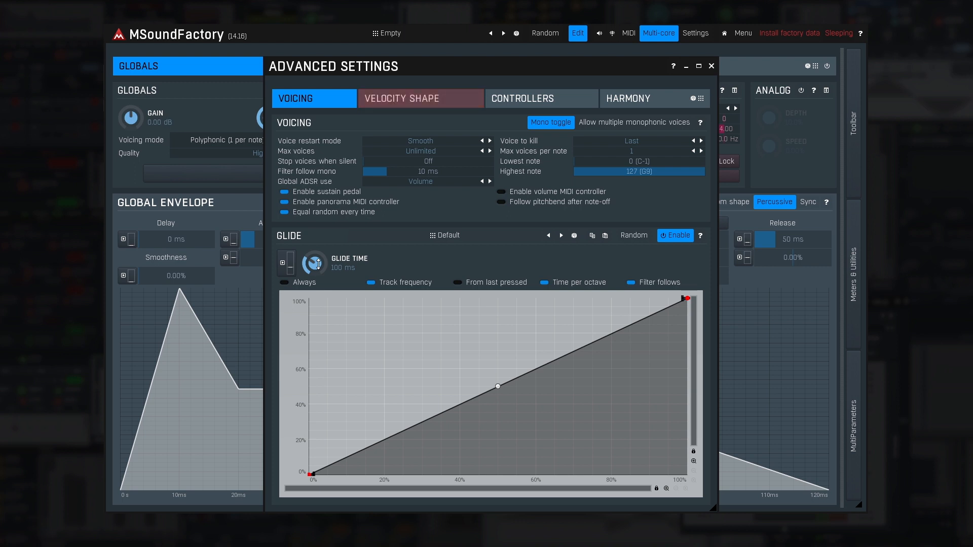
Step: Show Velocity Shape and test the volume range toward -59 dB, settling at -30 dB
left_click(402, 98)
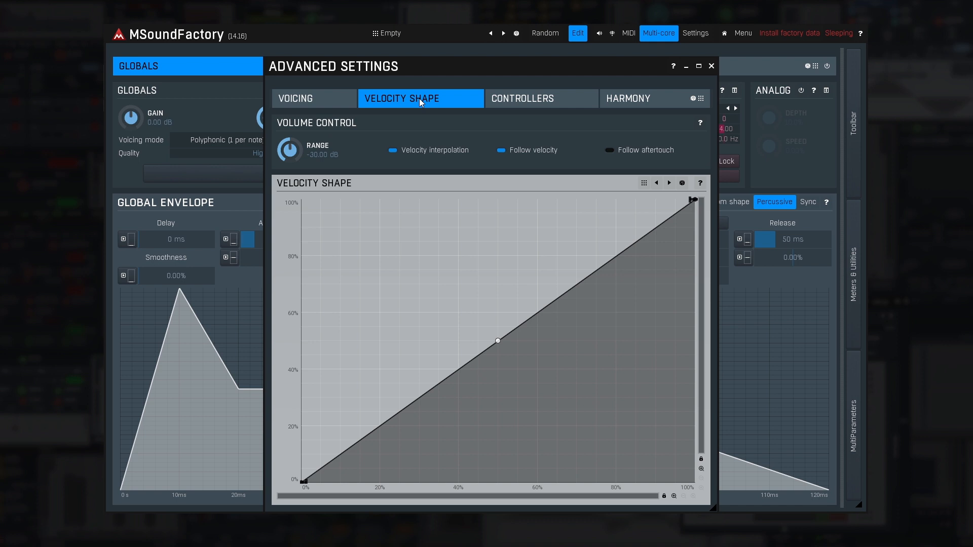
mouse_move(299, 152)
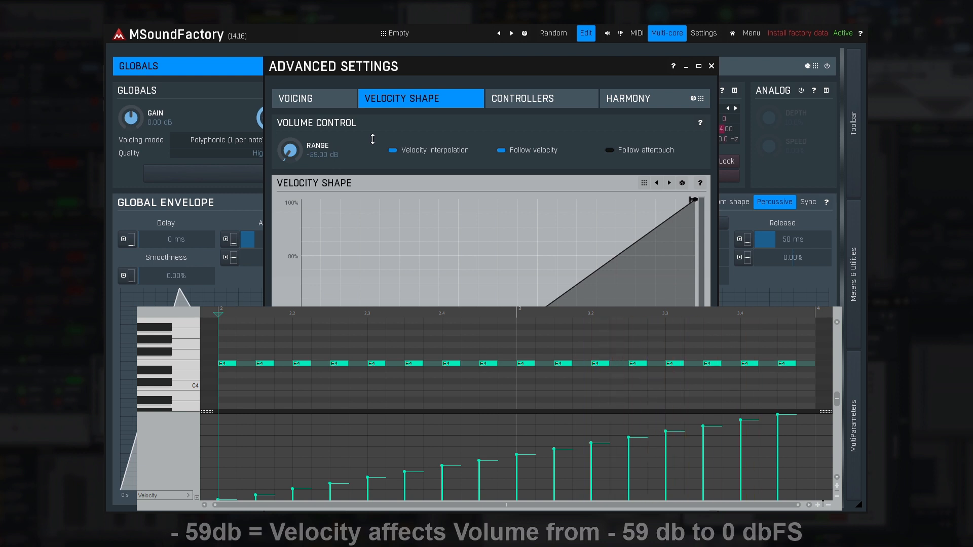
left_click_drag(289, 150, 289, 133)
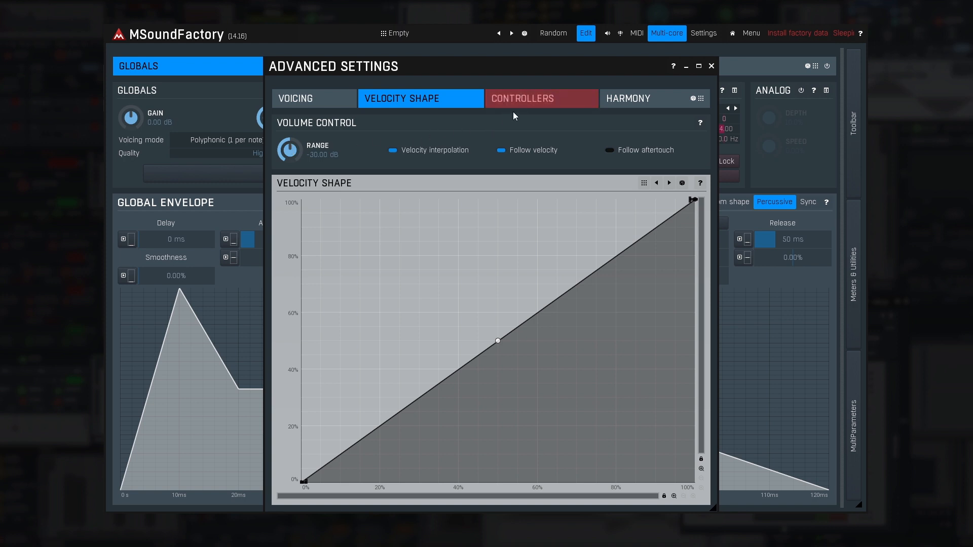
Step: Show the Controllers settings, assigning the modulation wheel as a semitone modulation source
left_click(540, 97)
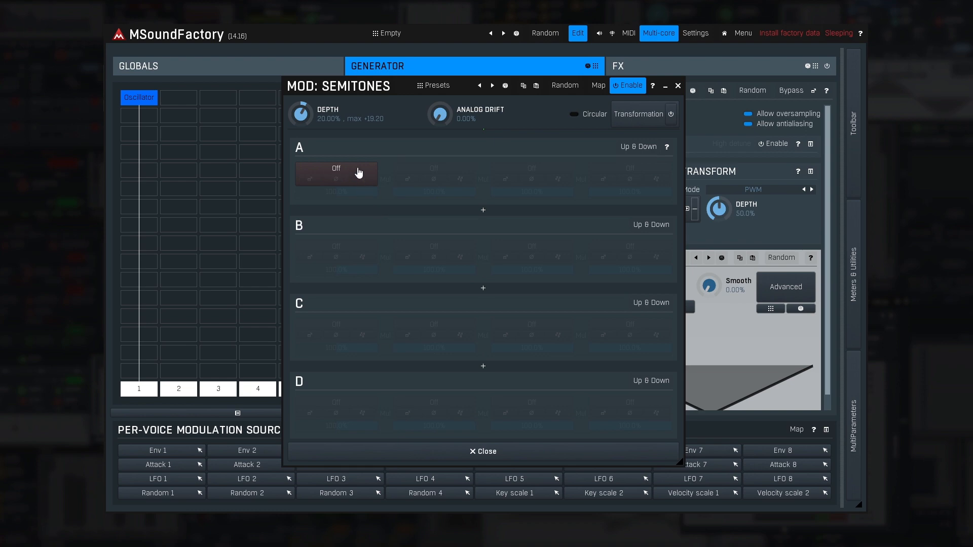
left_click(335, 173)
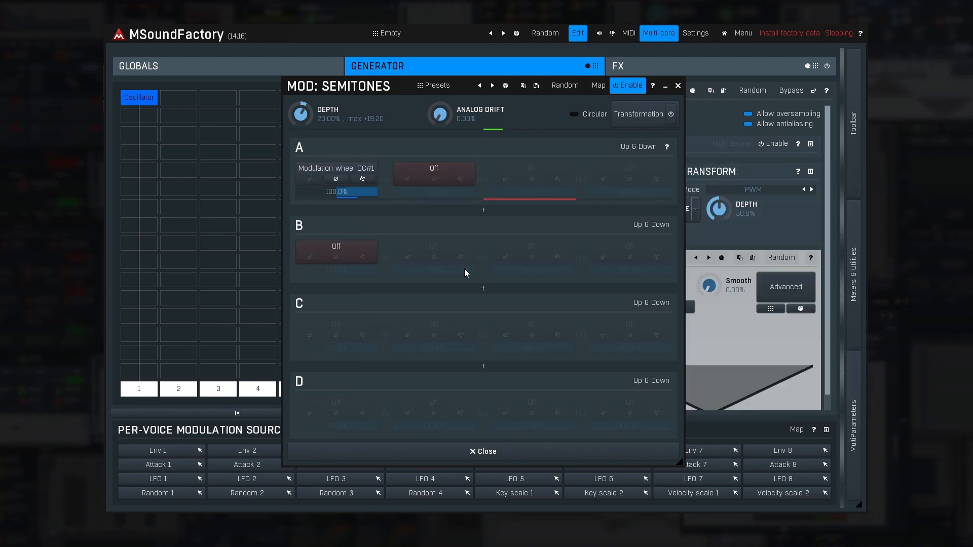
left_click(483, 451)
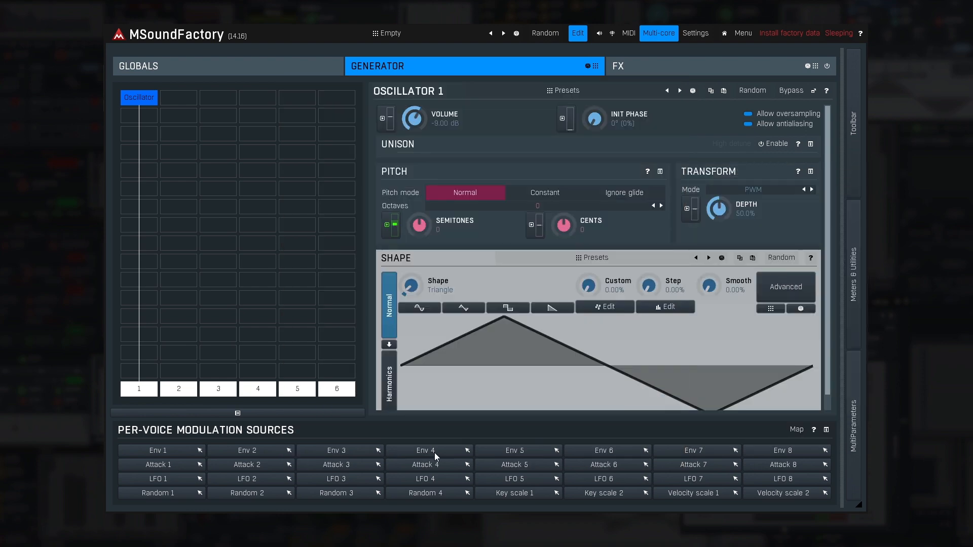
left_click(785, 286)
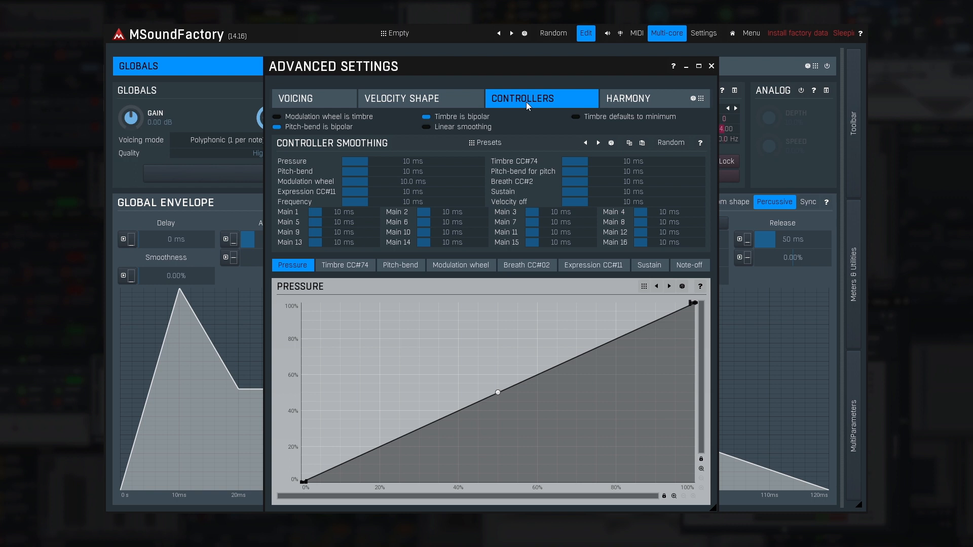
Step: Try 0 ms modulation wheel smoothing, restore 10 ms, and show the six Harmony note slots
left_click_drag(360, 181, 348, 181)
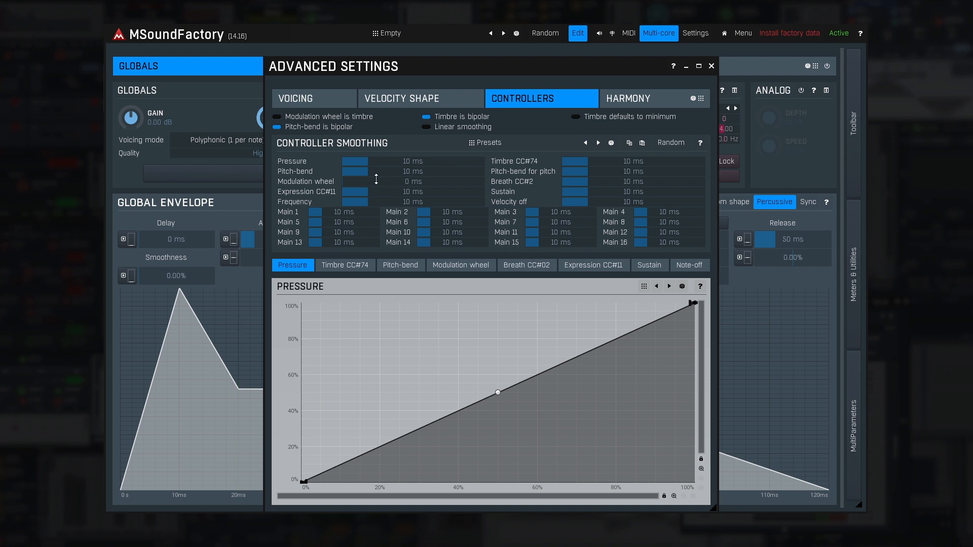
left_click_drag(348, 182, 379, 181)
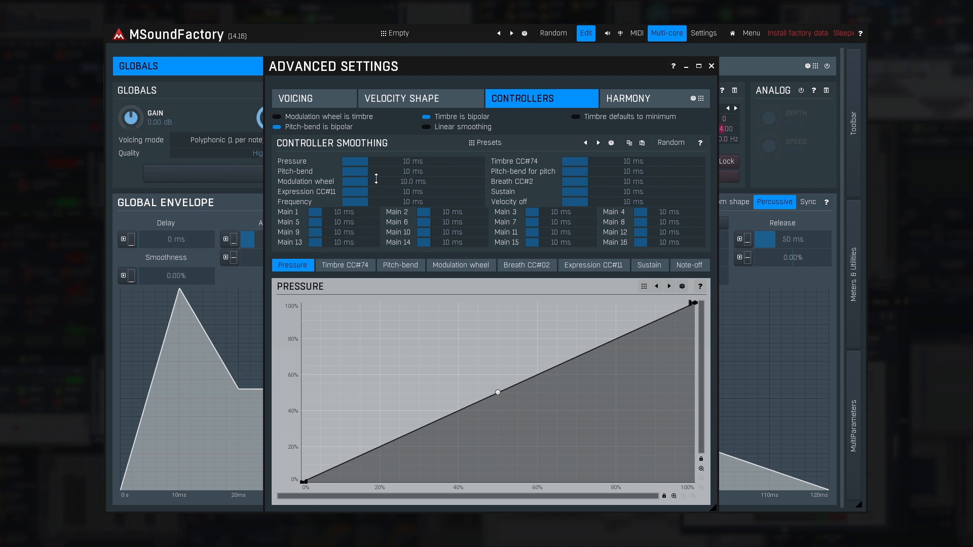
left_click(628, 98)
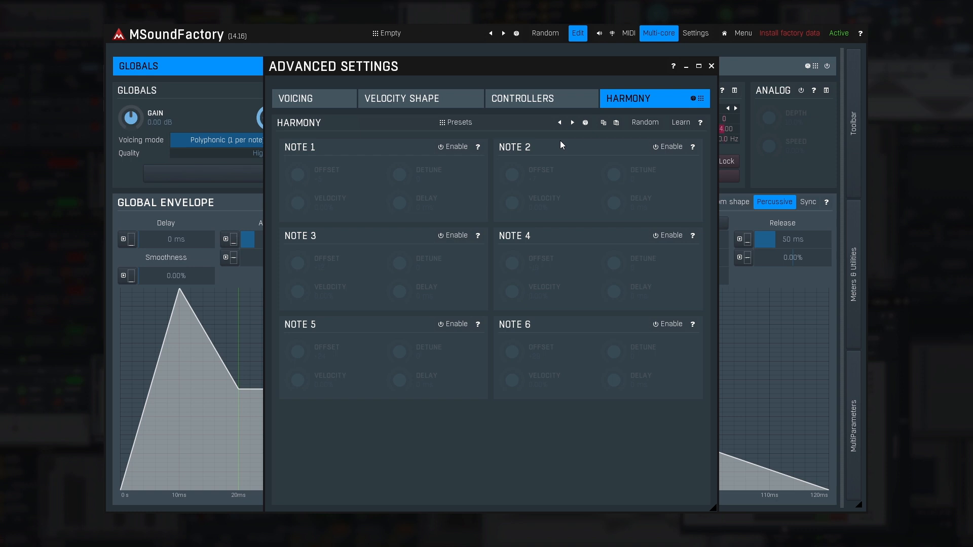
Step: Try enabling harmony notes 1, 2 and 5, turn them back off, and close Advanced Settings
left_click(455, 147)
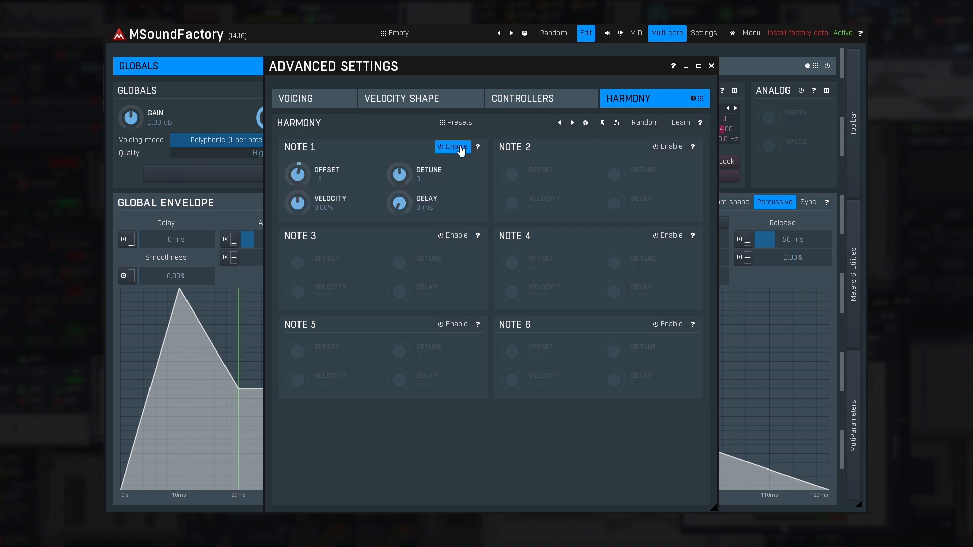
left_click(670, 147)
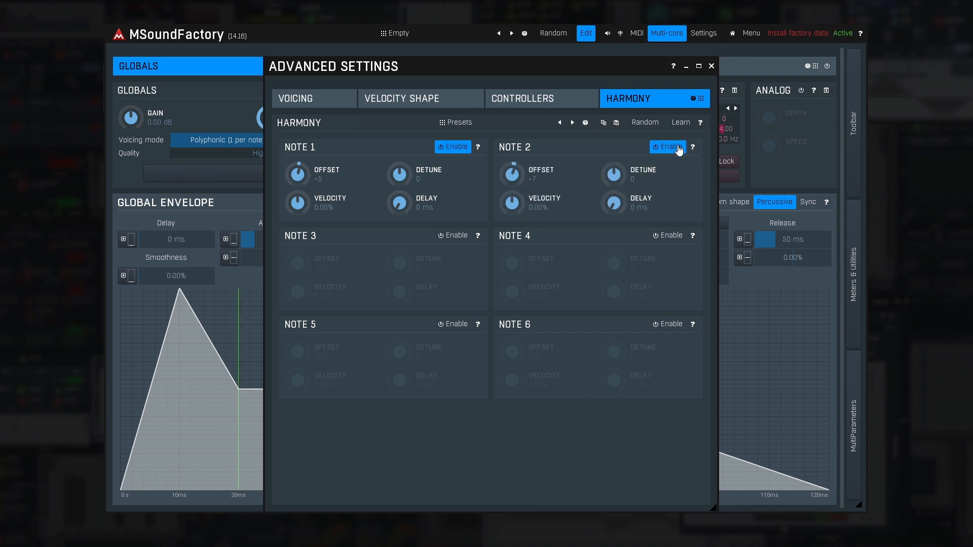
left_click(453, 236)
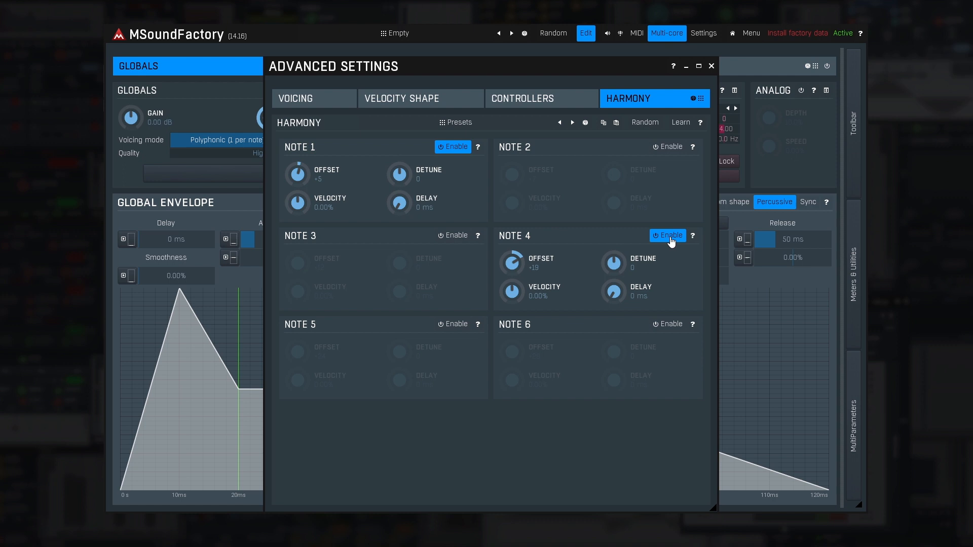
left_click(453, 324)
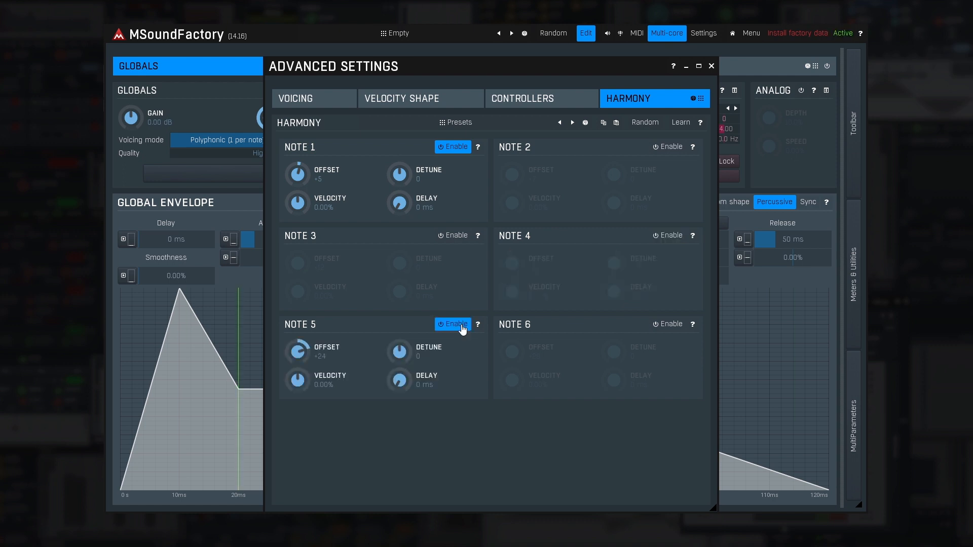
left_click(667, 324)
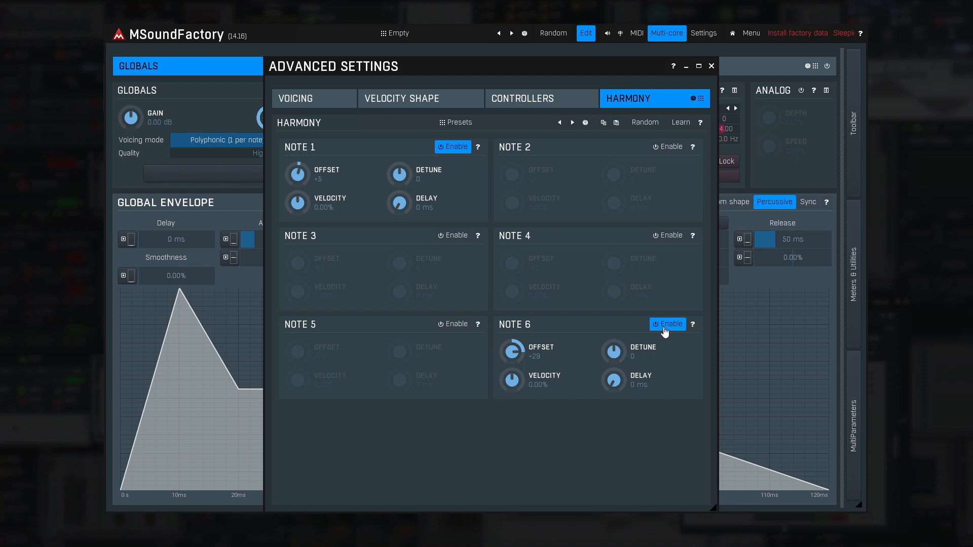
left_click(711, 67)
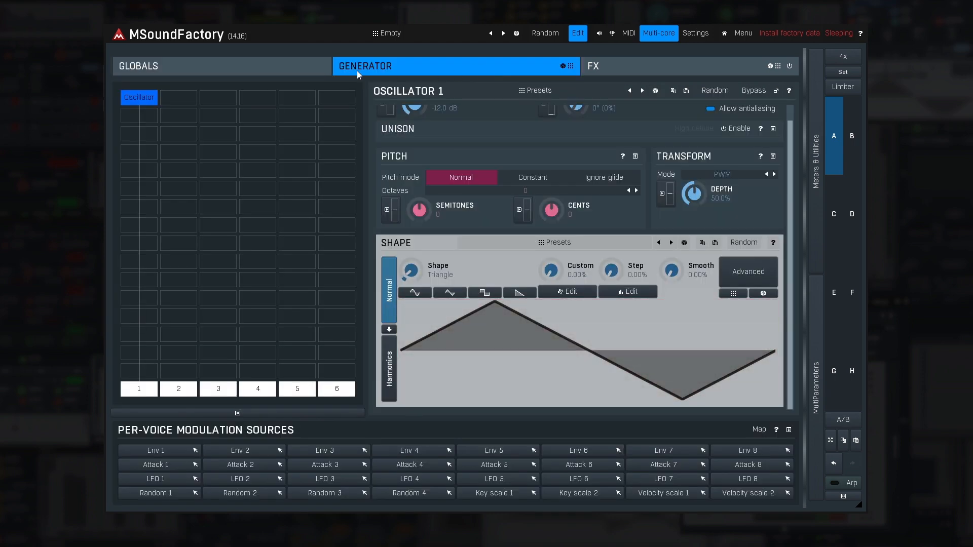
Step: Change Oscillator 1's shape from triangle to sine and go back to Globals
left_click(138, 66)
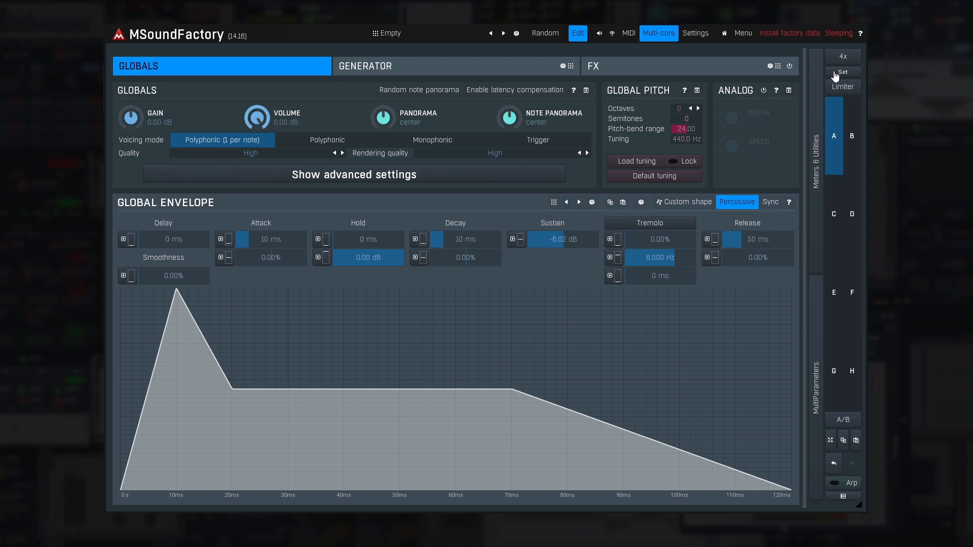
left_click_drag(130, 116, 131, 99)
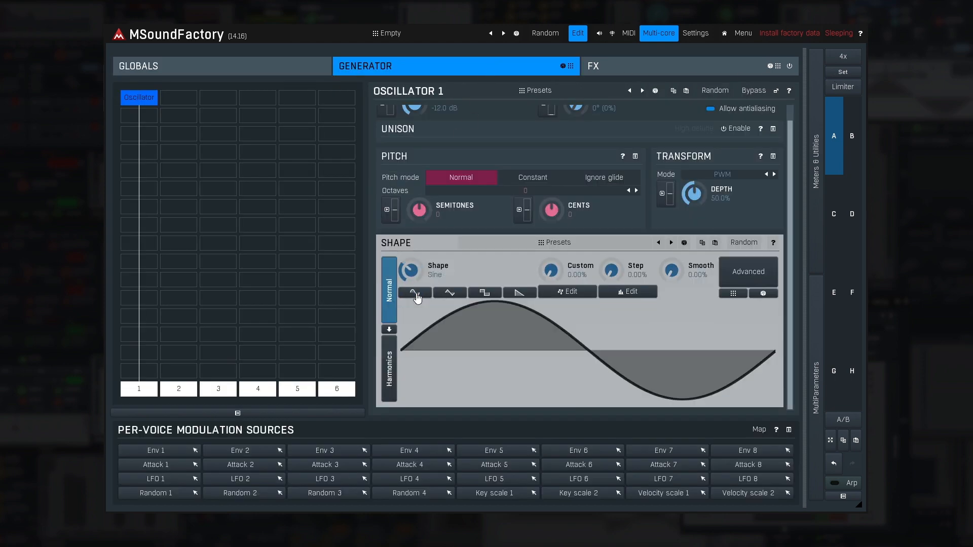
left_click(138, 65)
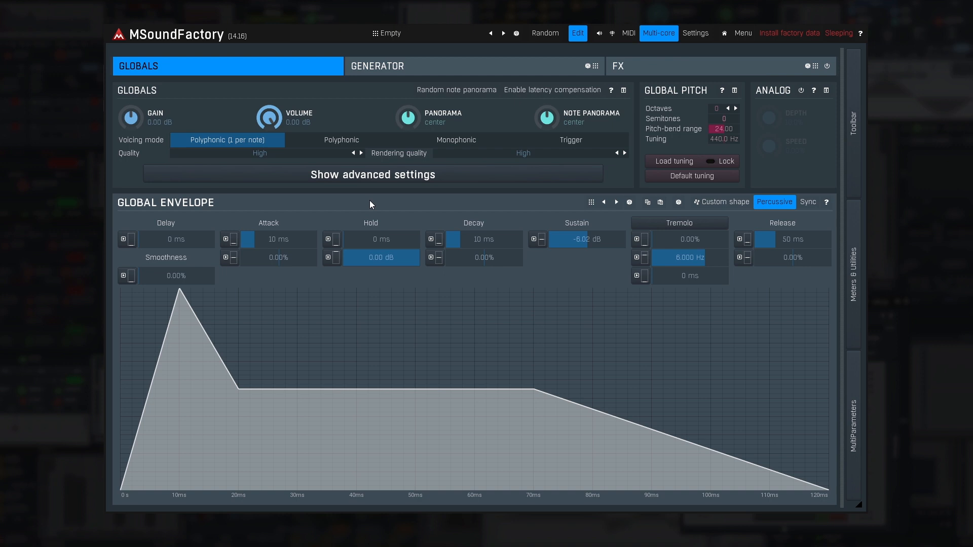
left_click(260, 153)
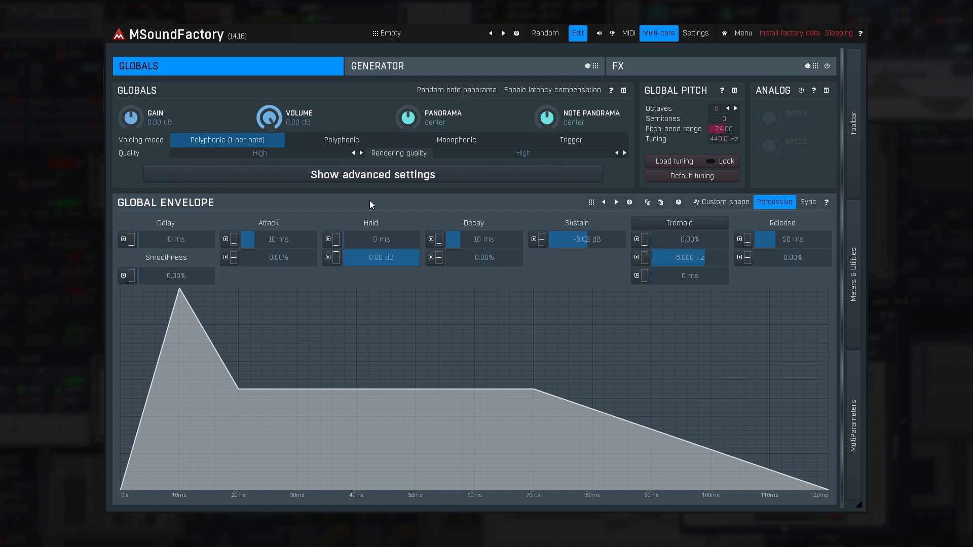
mouse_move(409, 105)
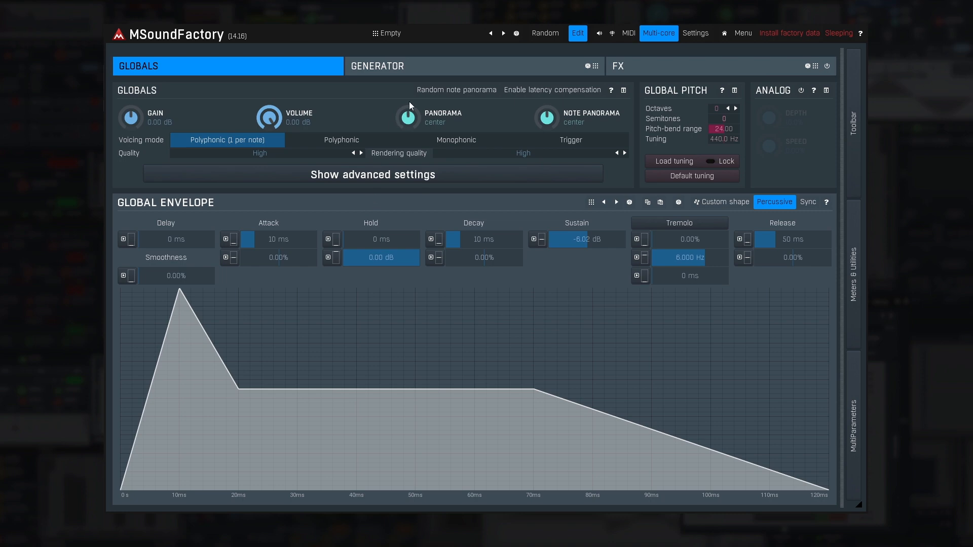
Step: Glance at the Generator page, then cycle Quality through Low, Medium and one step higher
left_click(474, 66)
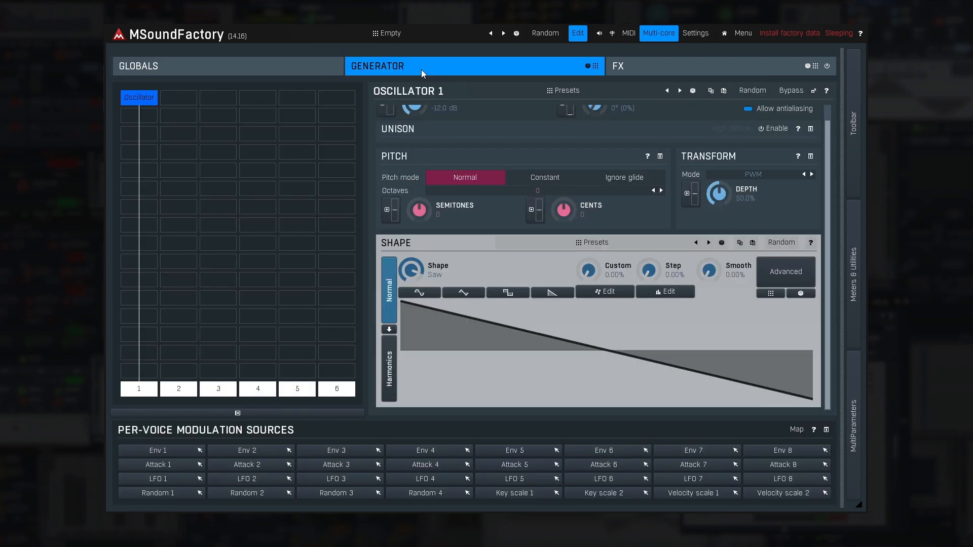
left_click(138, 66)
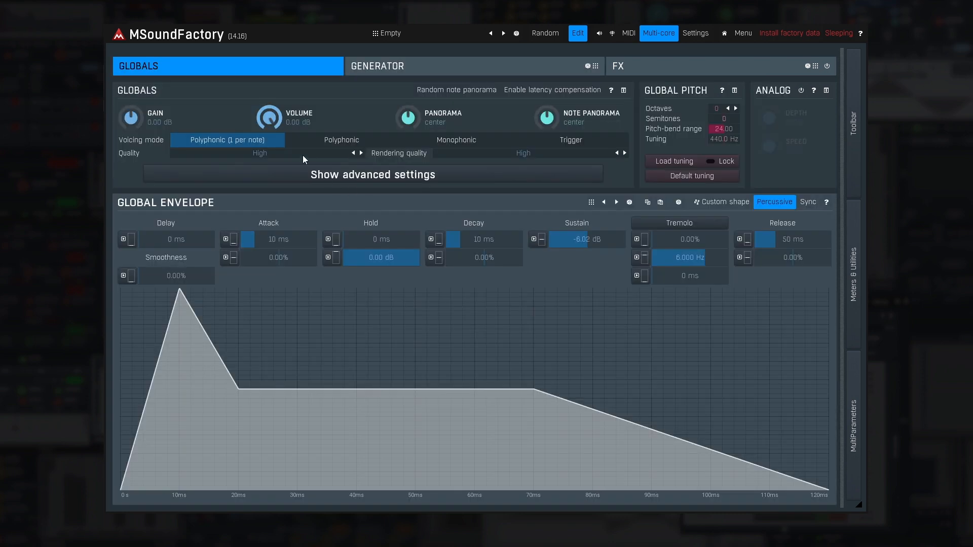
left_click(354, 152)
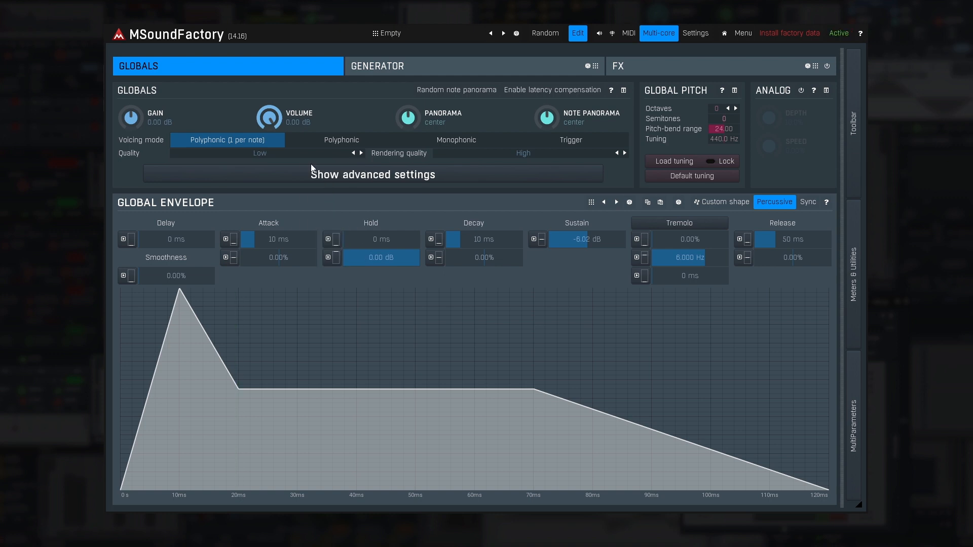
left_click(361, 153)
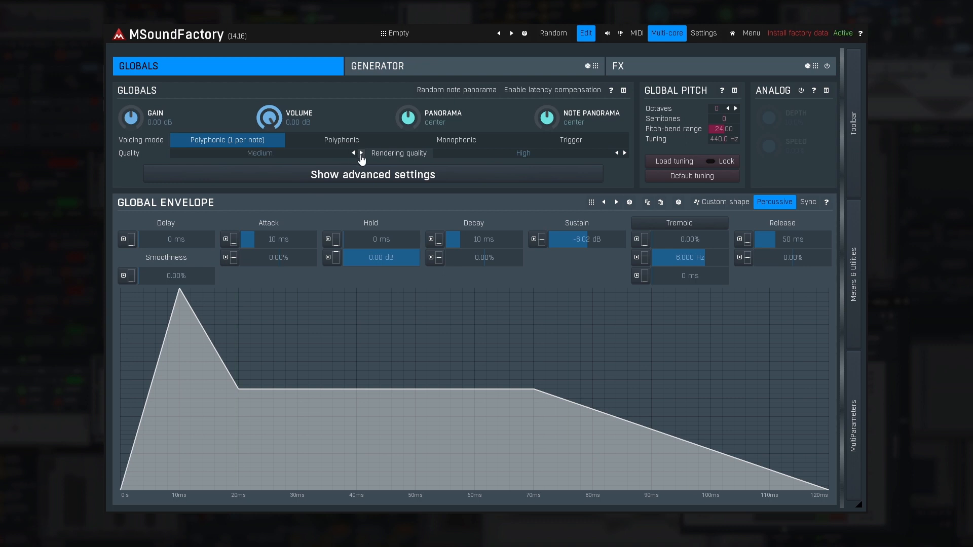
left_click(362, 153)
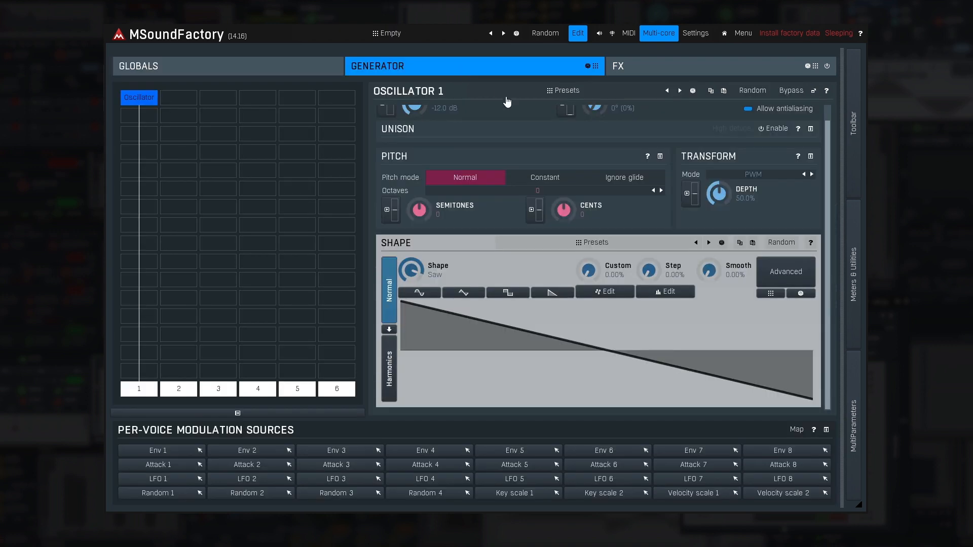
Step: Choose ASync from Oscillator 1's Transform Mode list and return to Globals
left_click(754, 174)
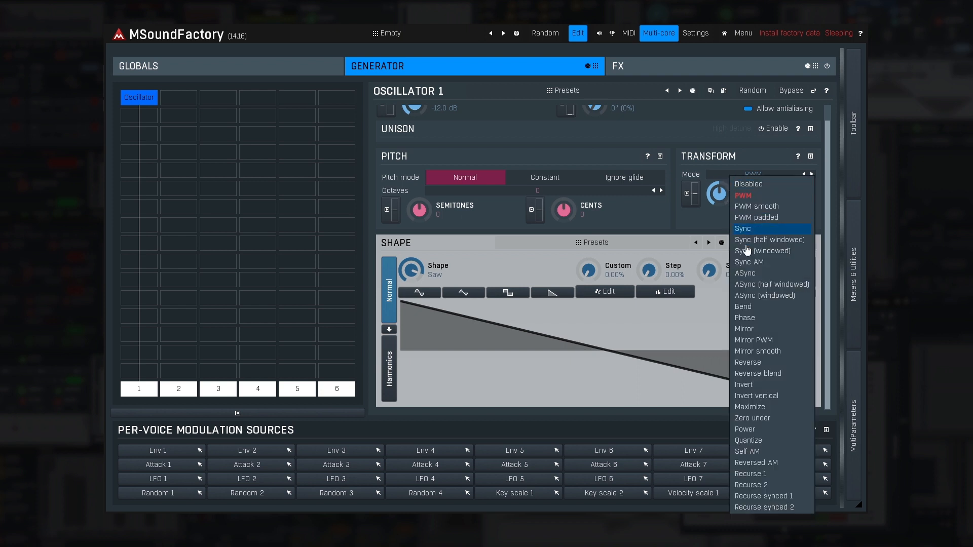
left_click(744, 273)
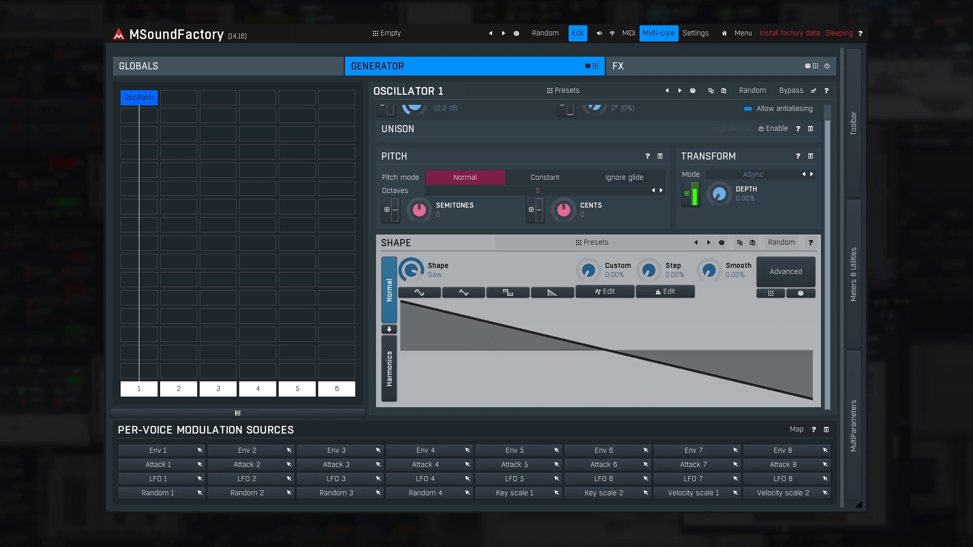
left_click(138, 66)
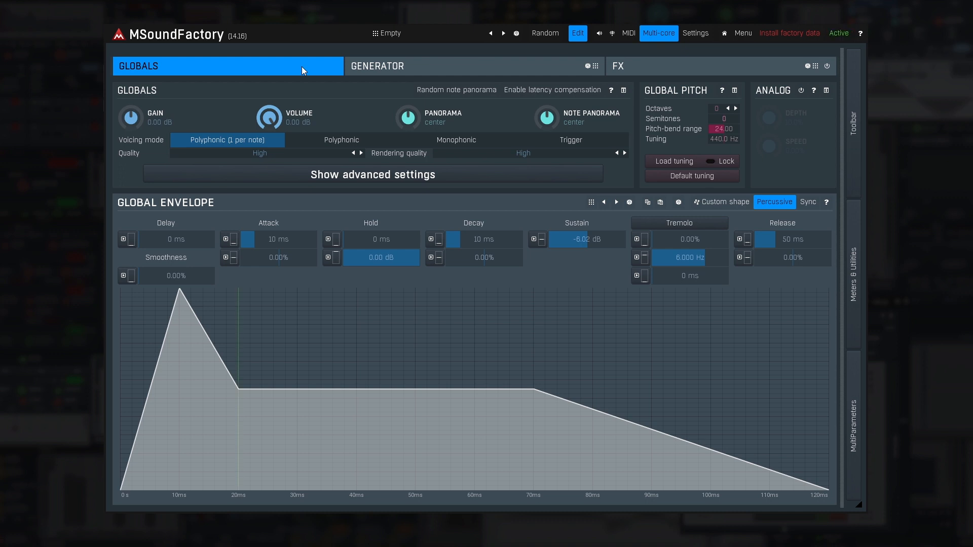
Step: Step Quality up from High through Extreme 8x to Extreme 32x
left_click(363, 153)
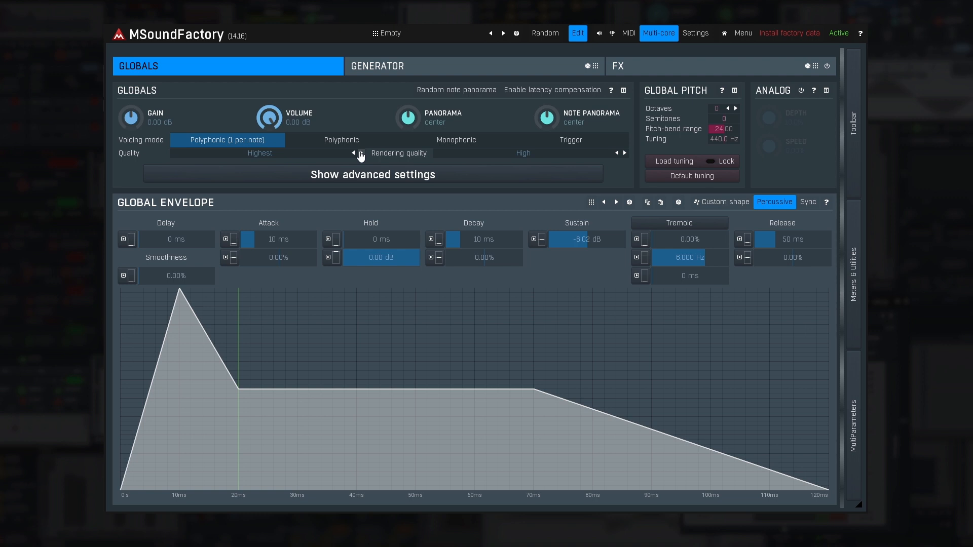
left_click(354, 154)
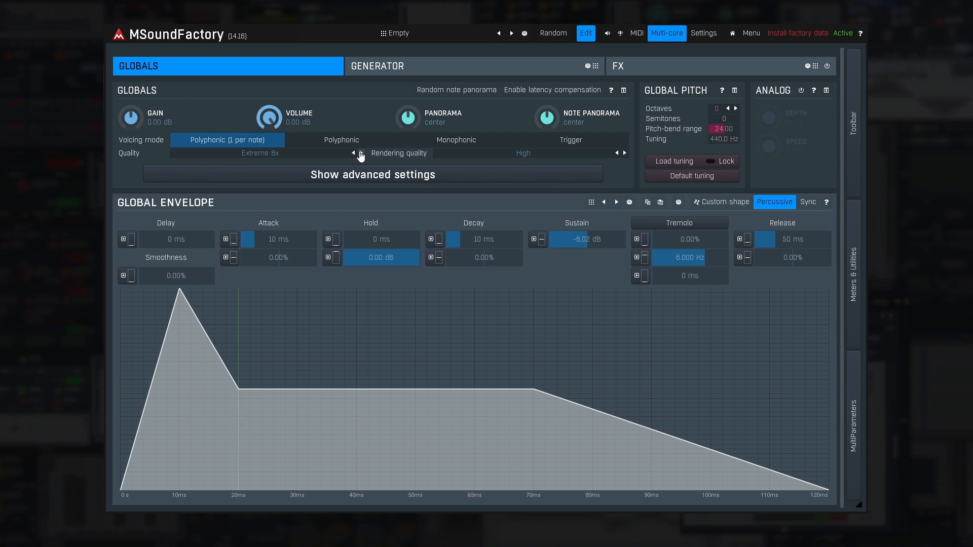
left_click(354, 153)
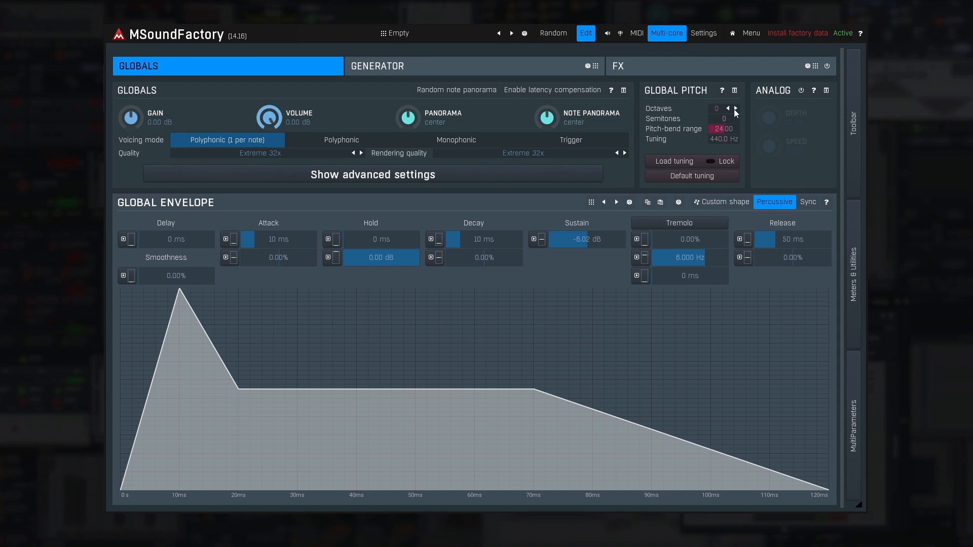
left_click(735, 108)
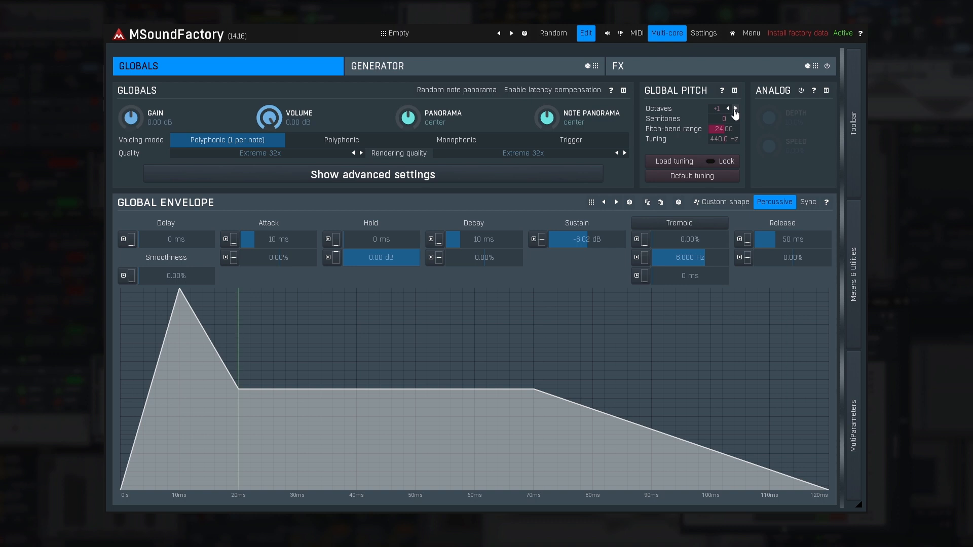
left_click(727, 109)
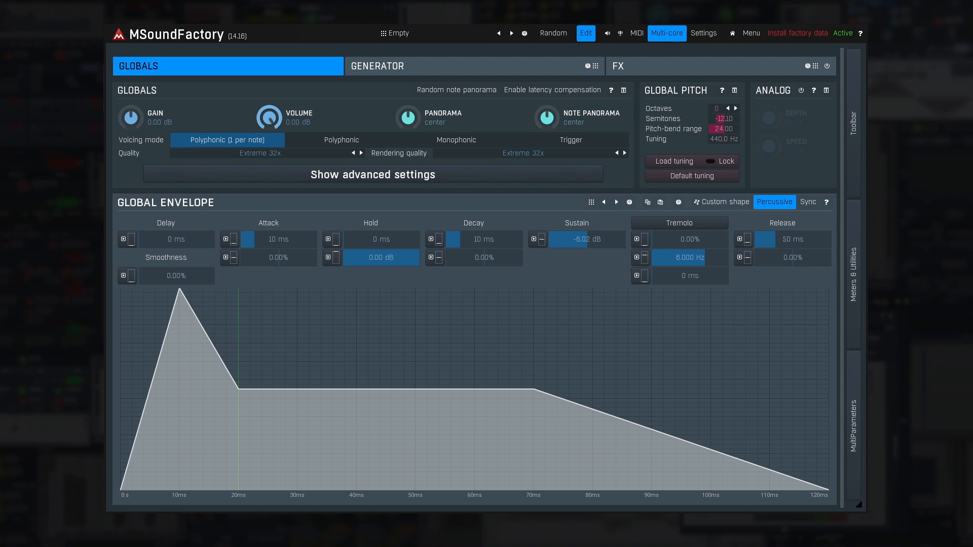
left_click(723, 139)
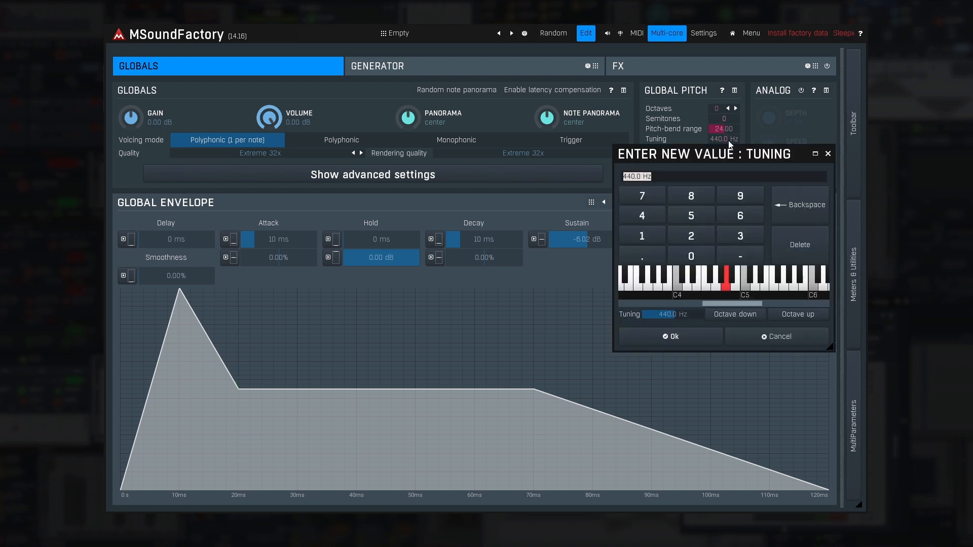
left_click(671, 336)
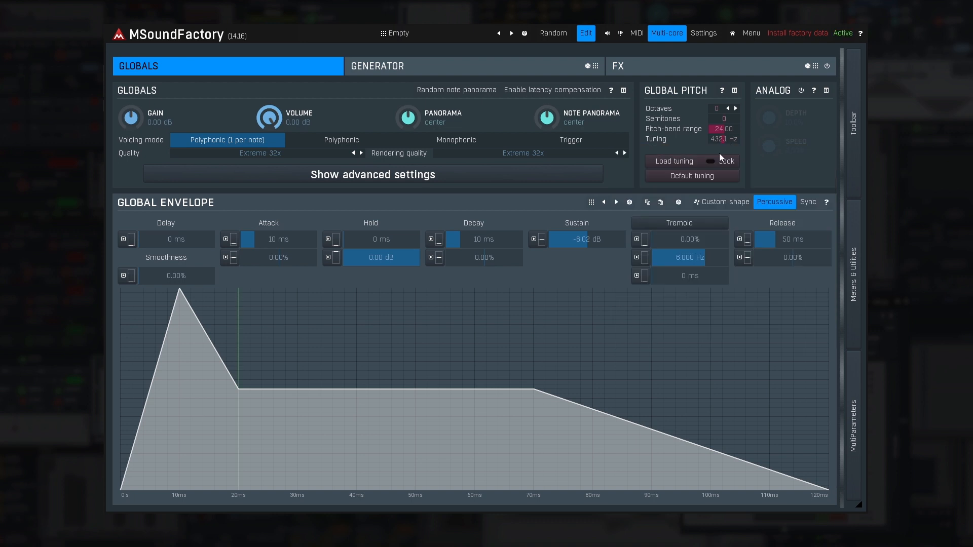
left_click_drag(723, 139, 723, 133)
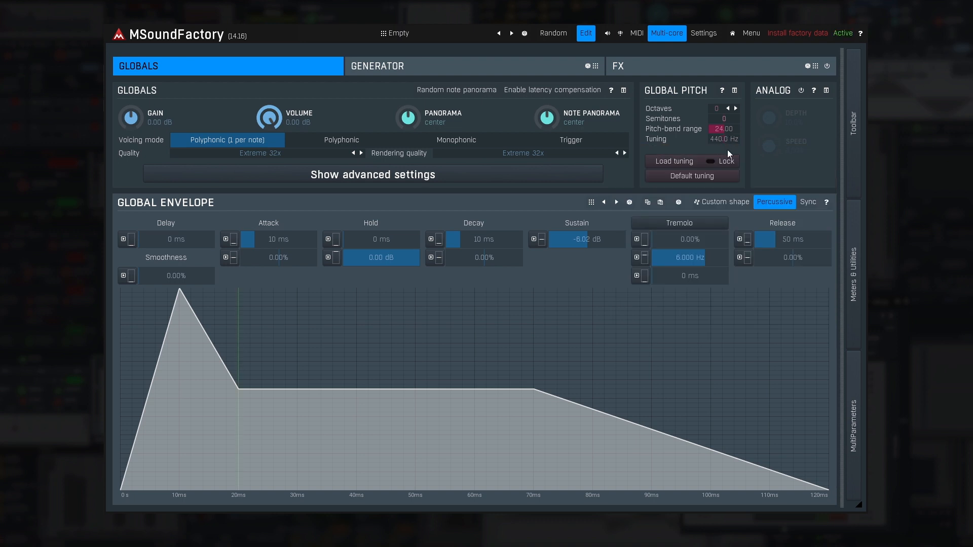
left_click(674, 161)
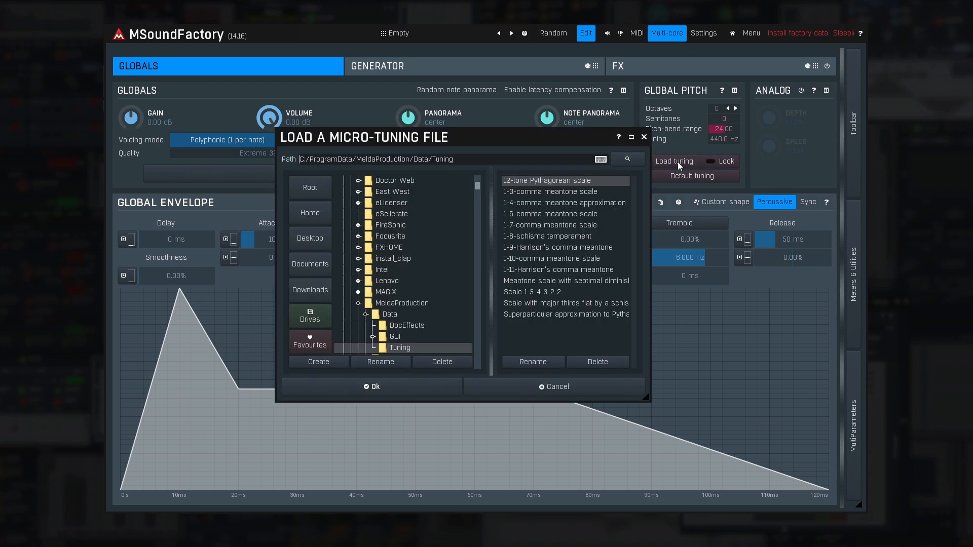
left_click(553, 386)
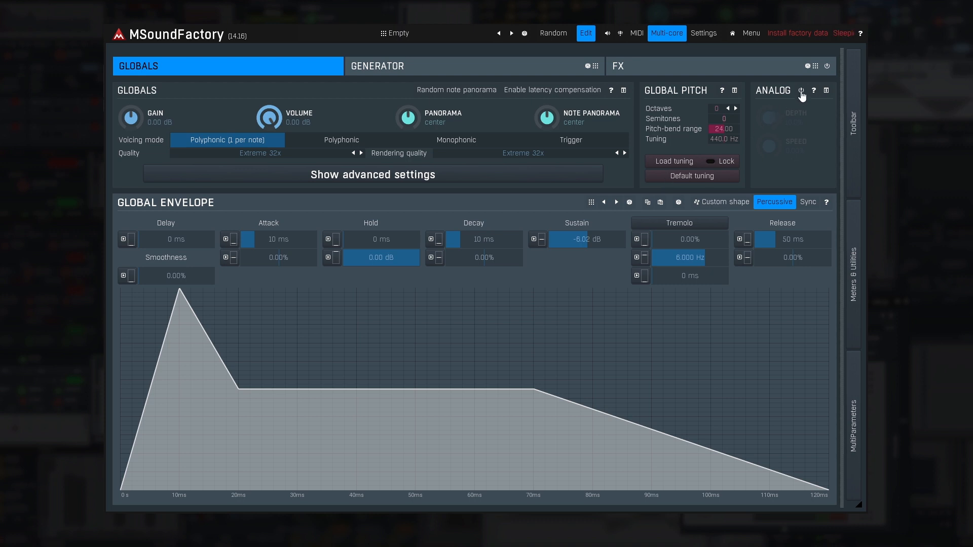
Step: Enable the Analog section and confirm its 10% drift modulates the Release time
left_click(801, 91)
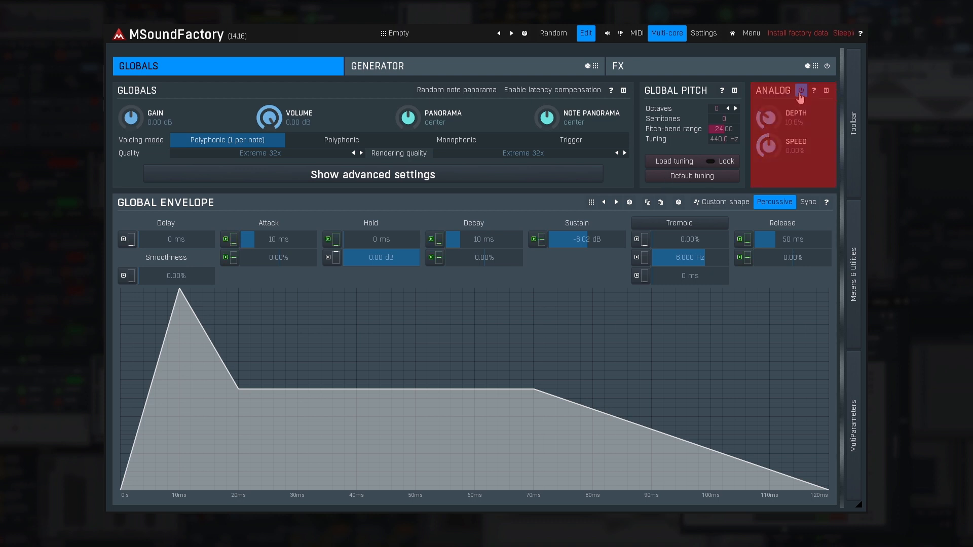
left_click(800, 91)
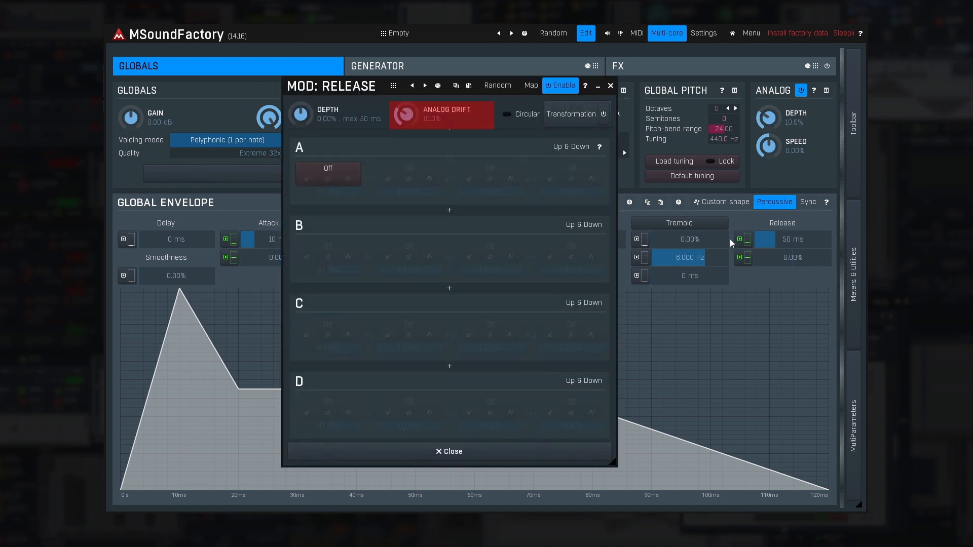
left_click(448, 451)
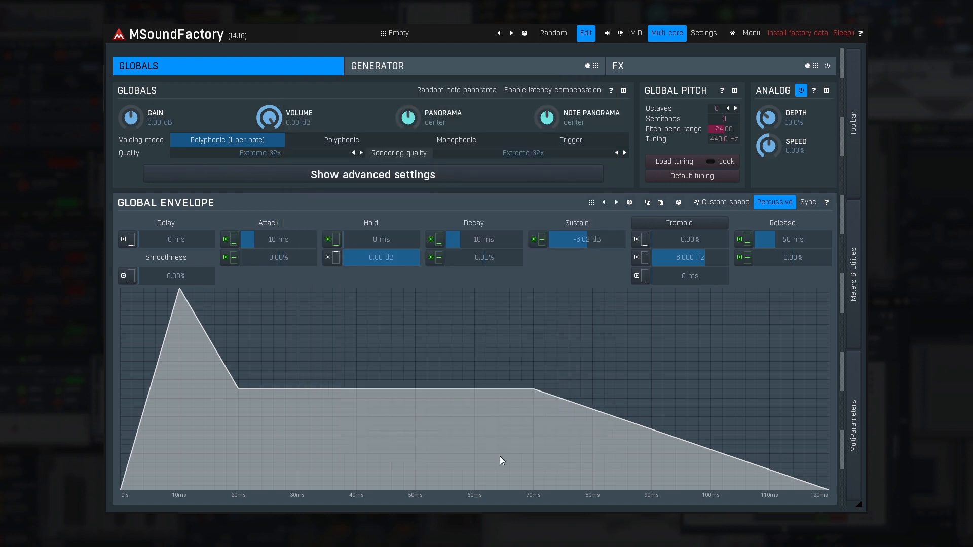